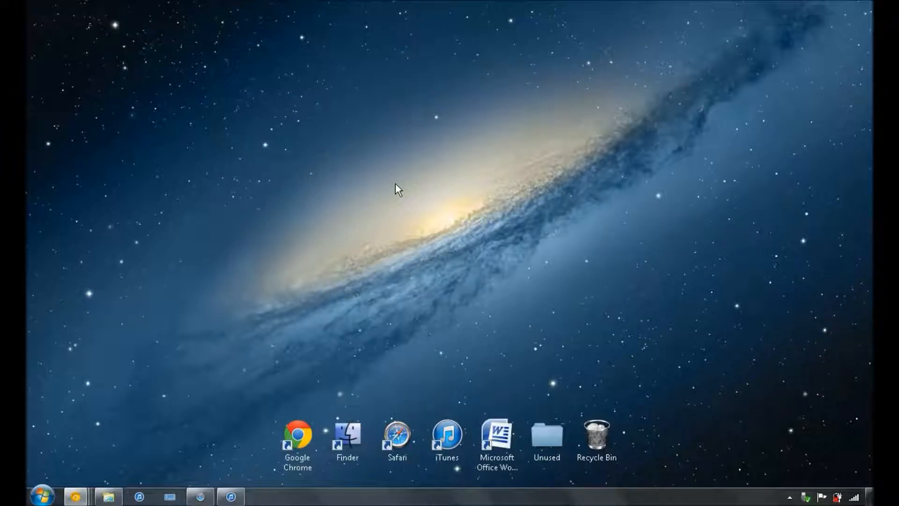
mouse_move(395, 171)
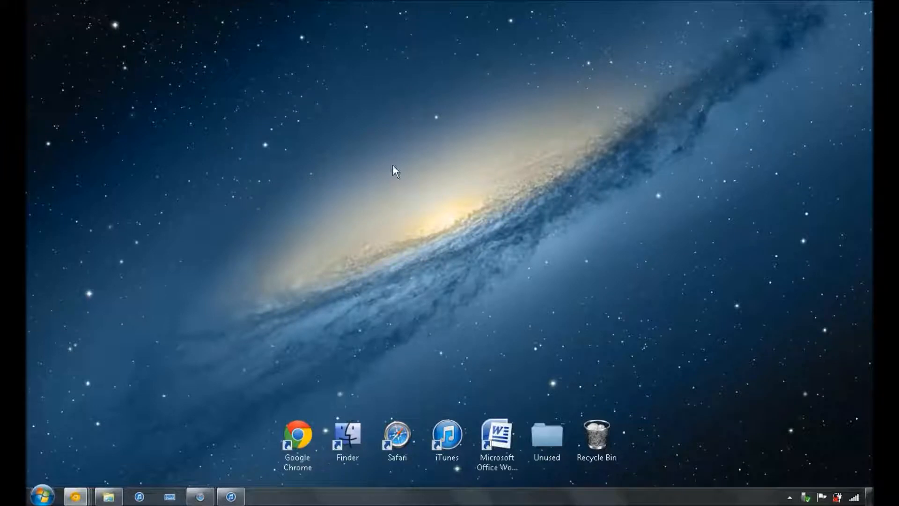
mouse_move(497, 170)
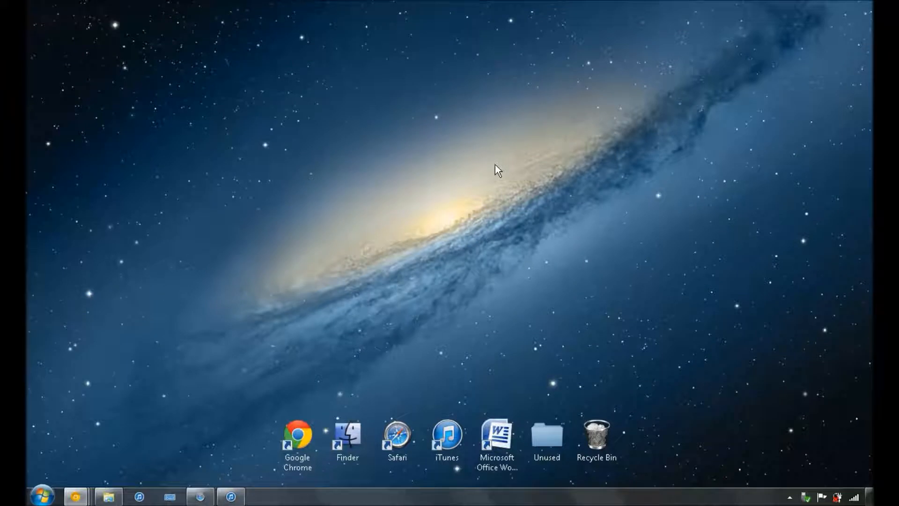
mouse_move(605, 185)
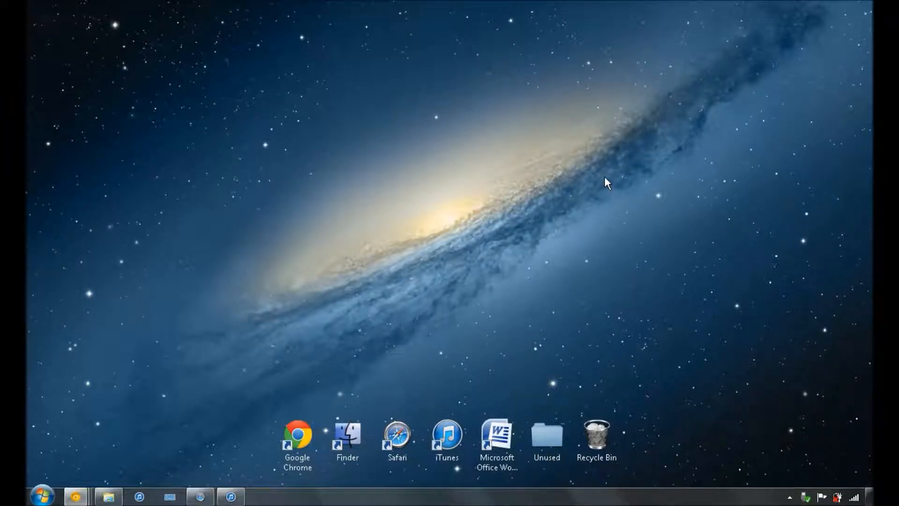
mouse_move(574, 285)
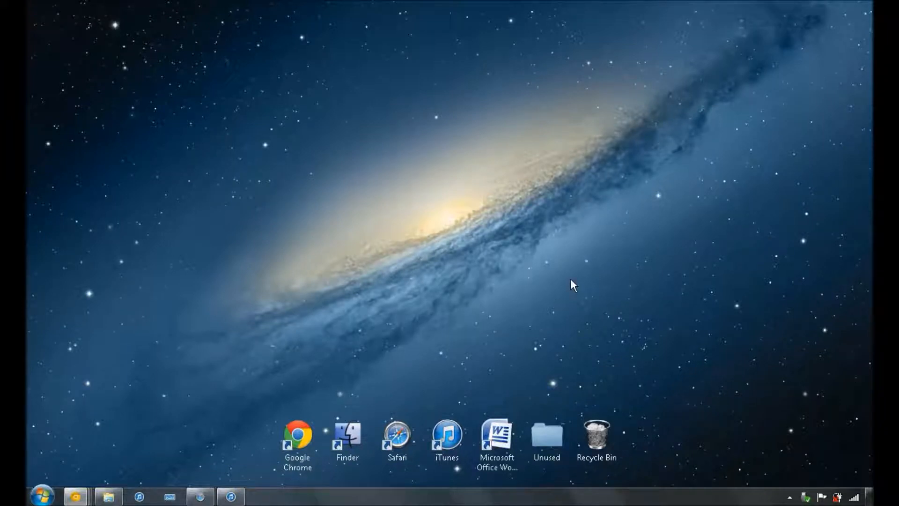
mouse_move(570, 236)
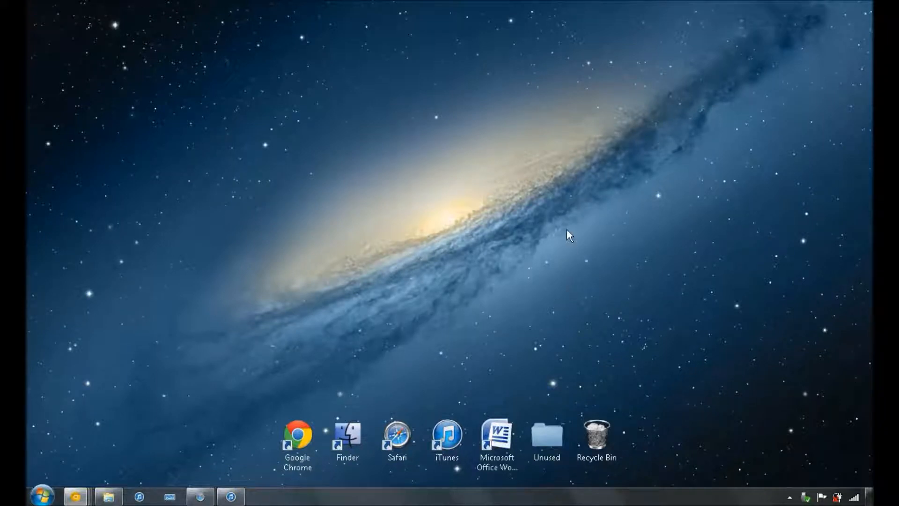
mouse_move(195, 116)
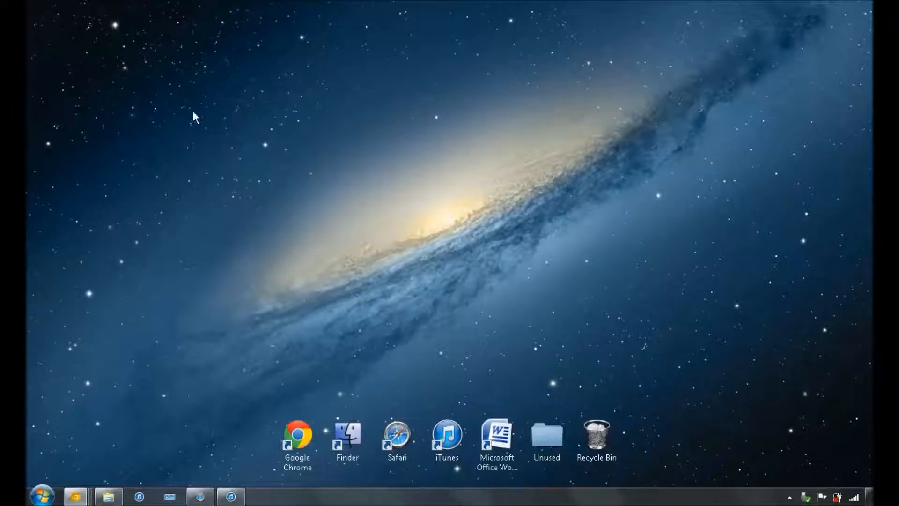
- Preview the galaxy wallpaper in Google Images and advance the apple.com OS X showcase slideshow
click(546, 436)
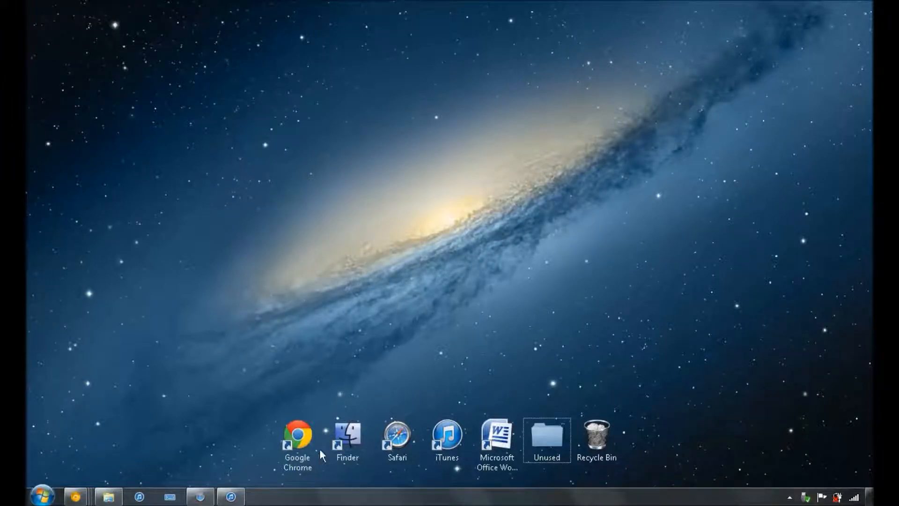
mouse_move(813, 387)
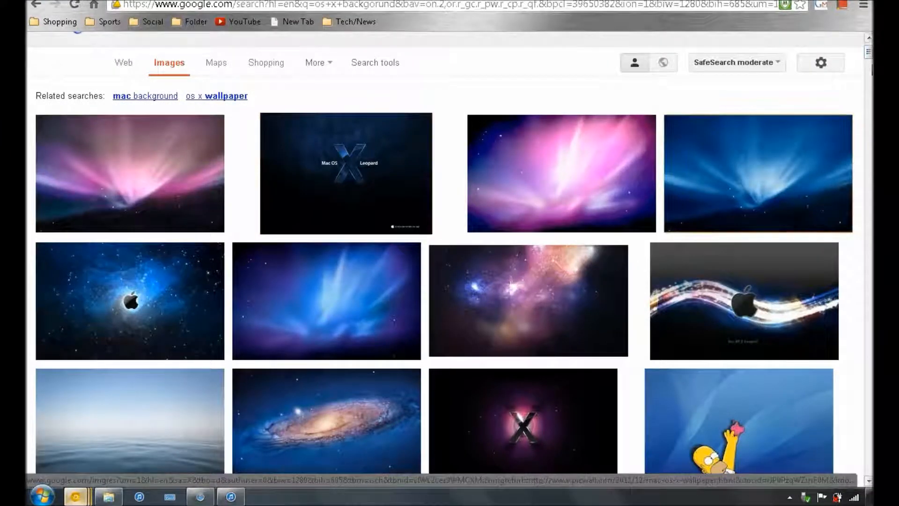
scroll(down, 3)
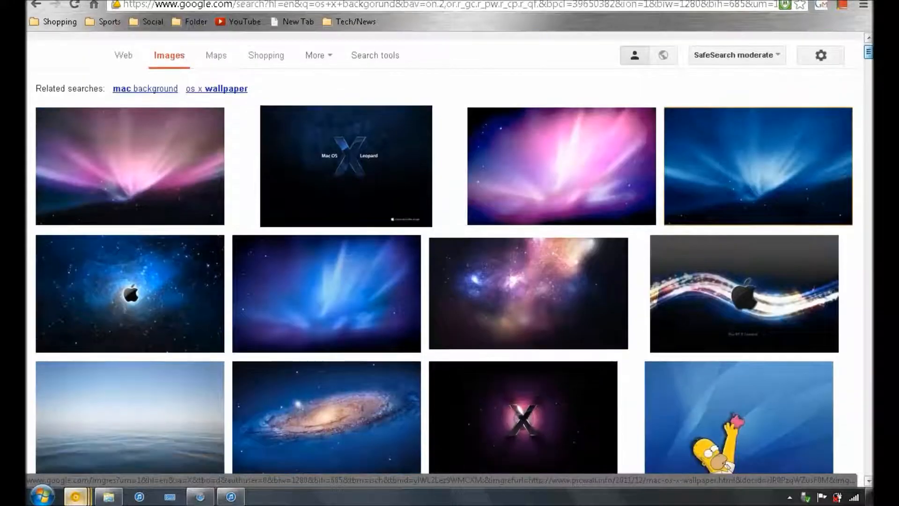
scroll(down, 3)
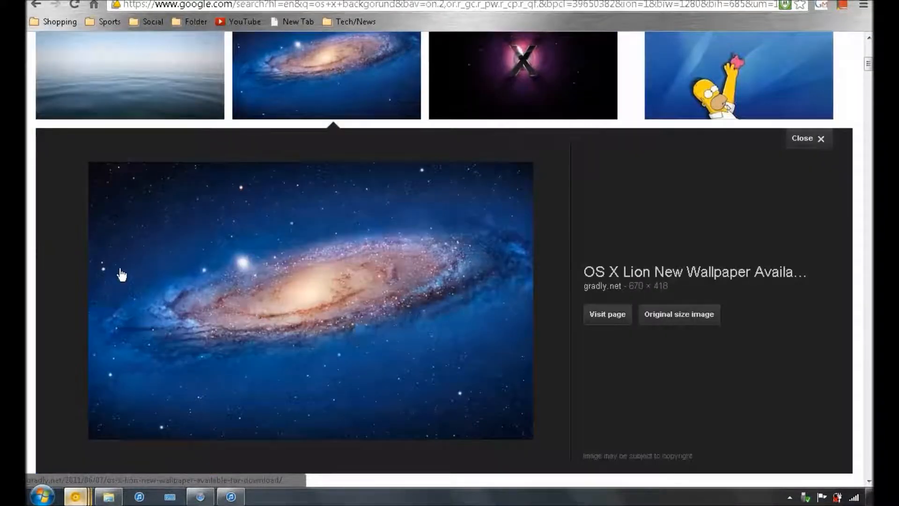
mouse_move(307, 242)
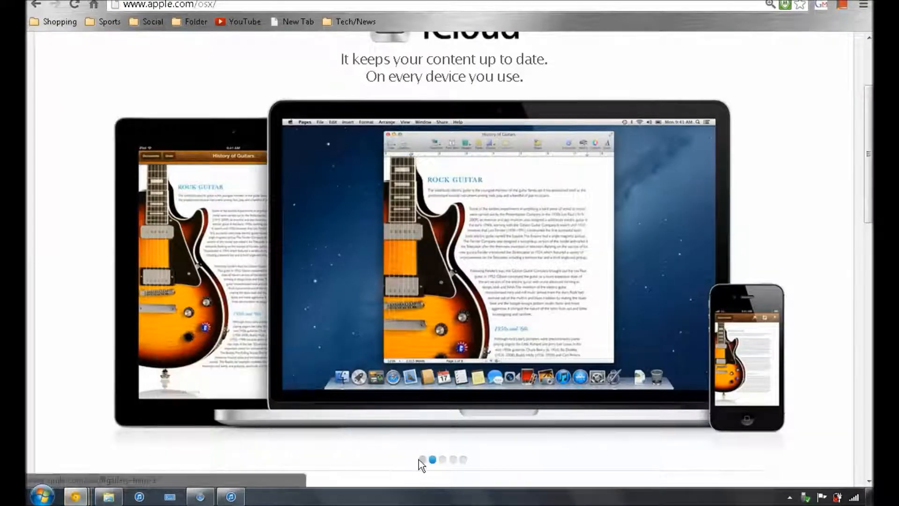
click(422, 459)
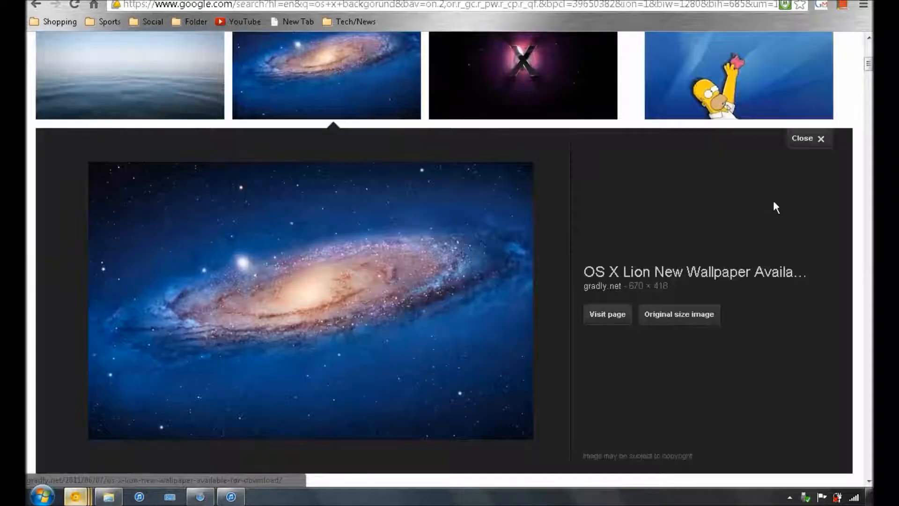
- Minimize Chrome so the Mountain Lion desktop shows, hovering the taskbar Chrome button
click(808, 138)
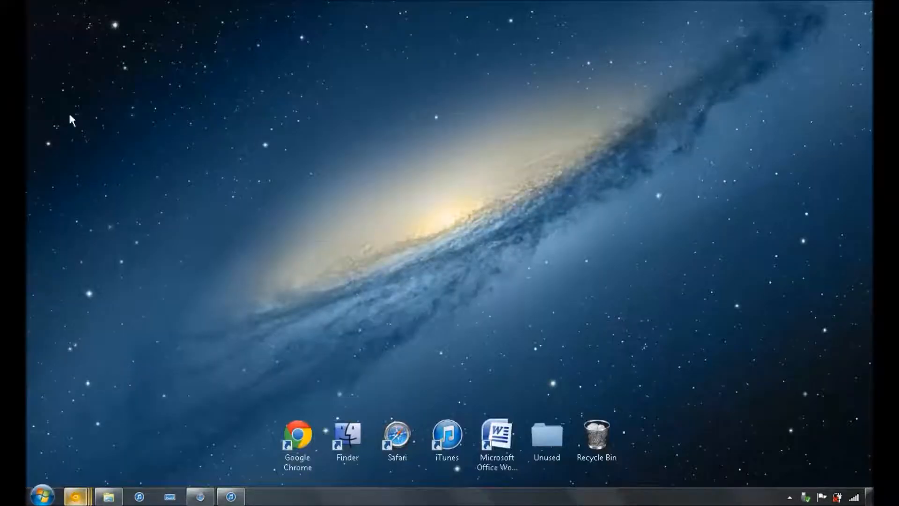
click(546, 436)
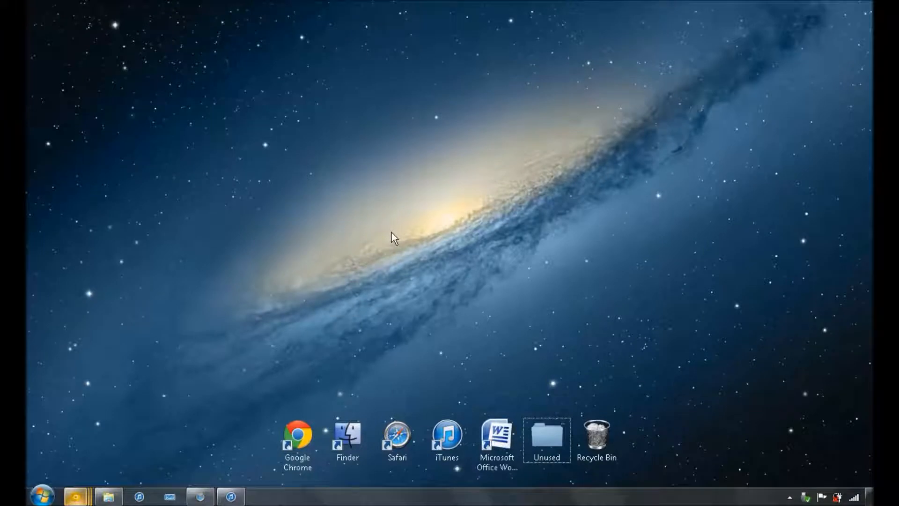
mouse_move(76, 497)
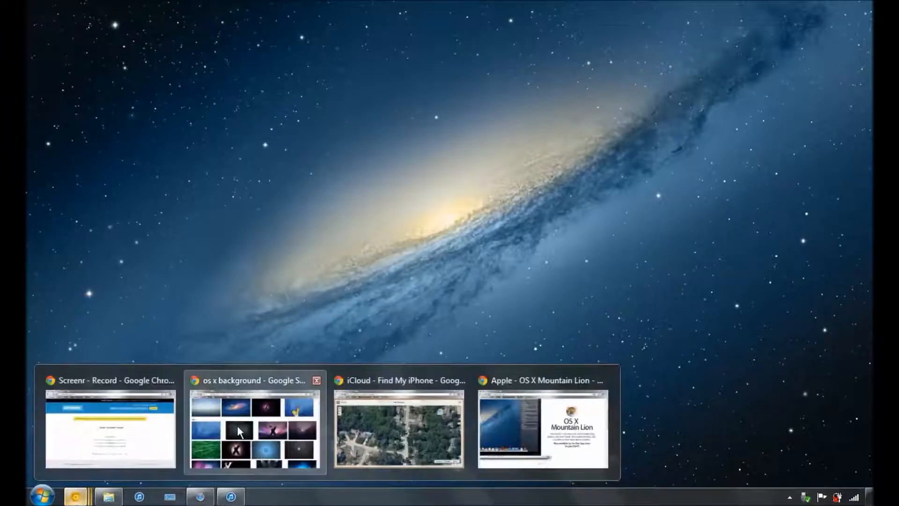
click(255, 380)
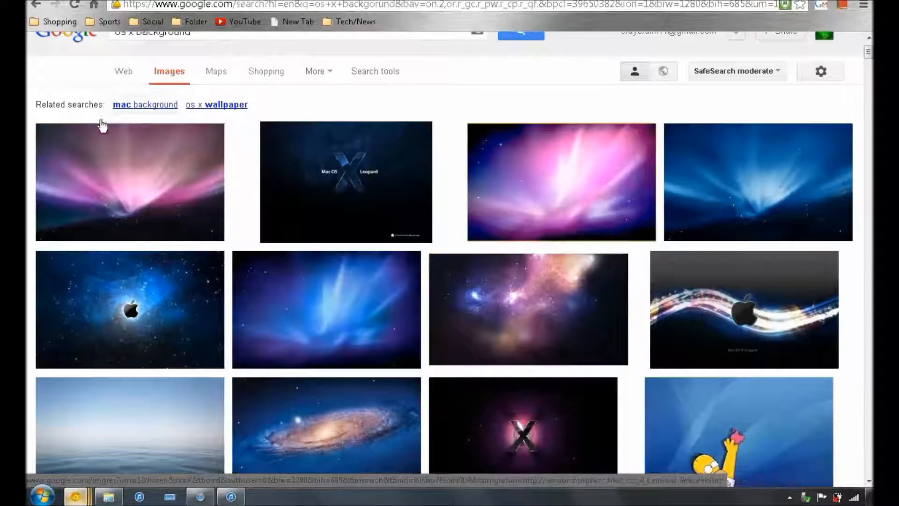
mouse_move(175, 174)
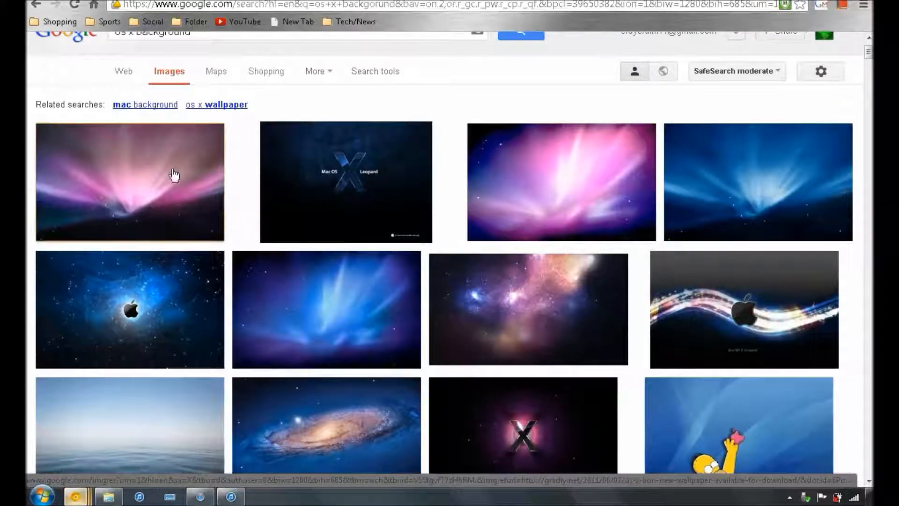
click(130, 182)
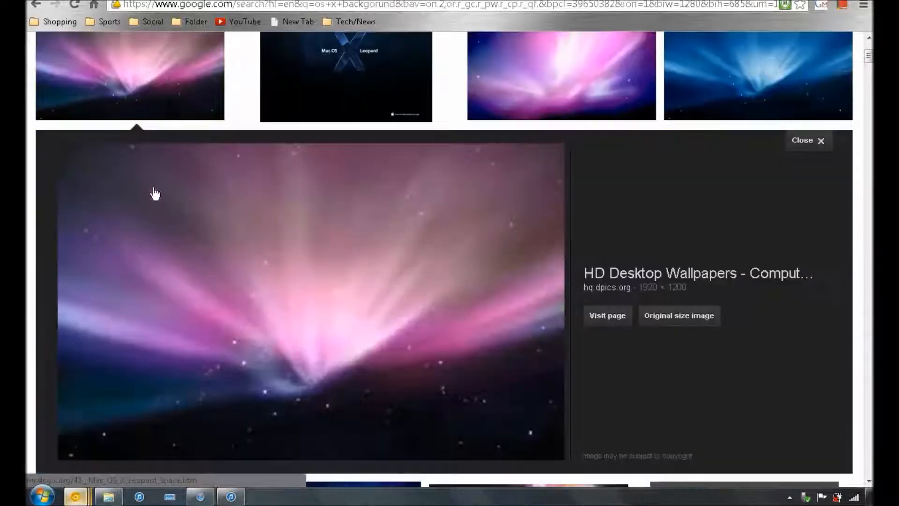
click(808, 139)
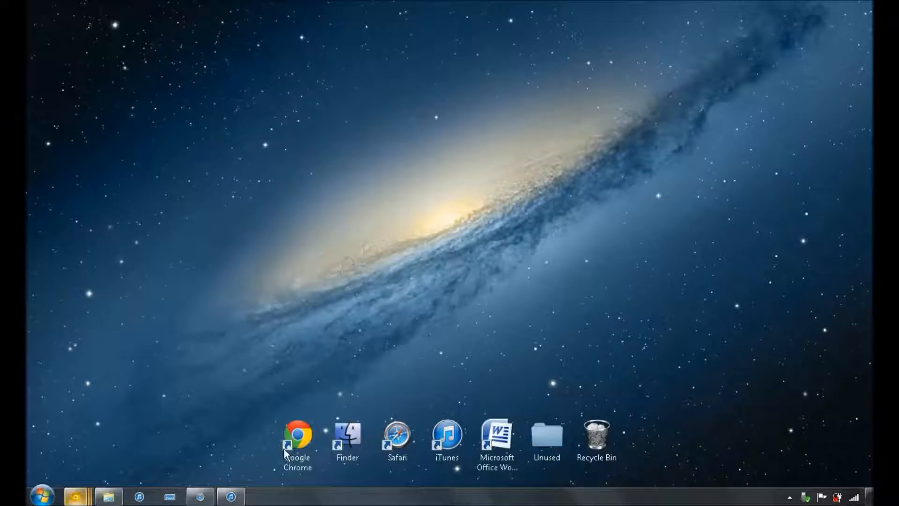
click(296, 433)
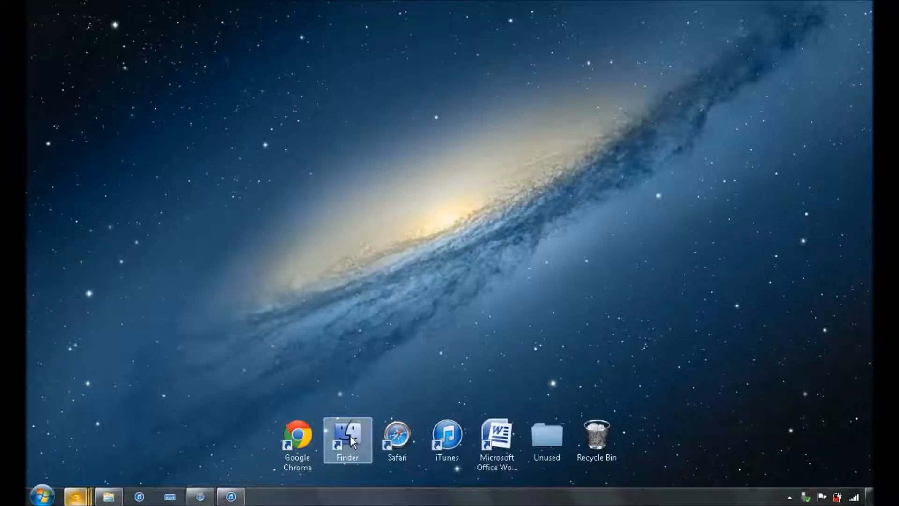
mouse_move(43, 495)
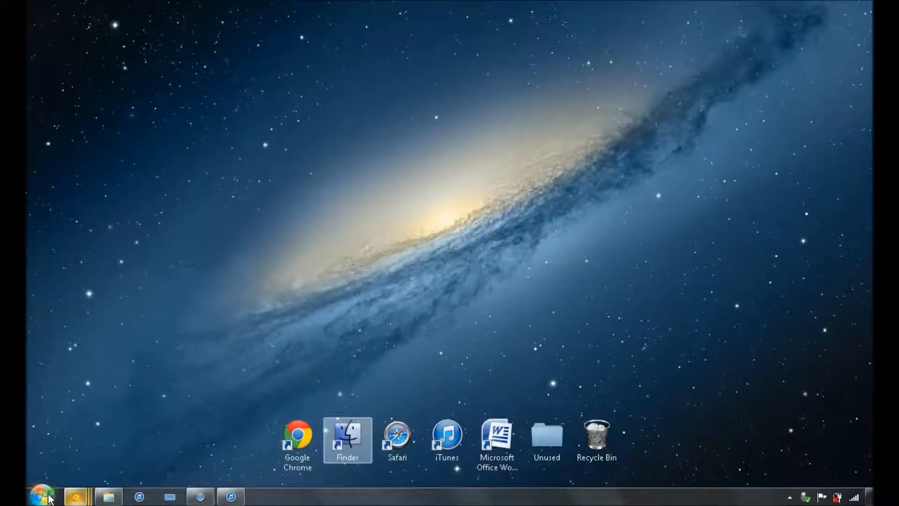
click(43, 495)
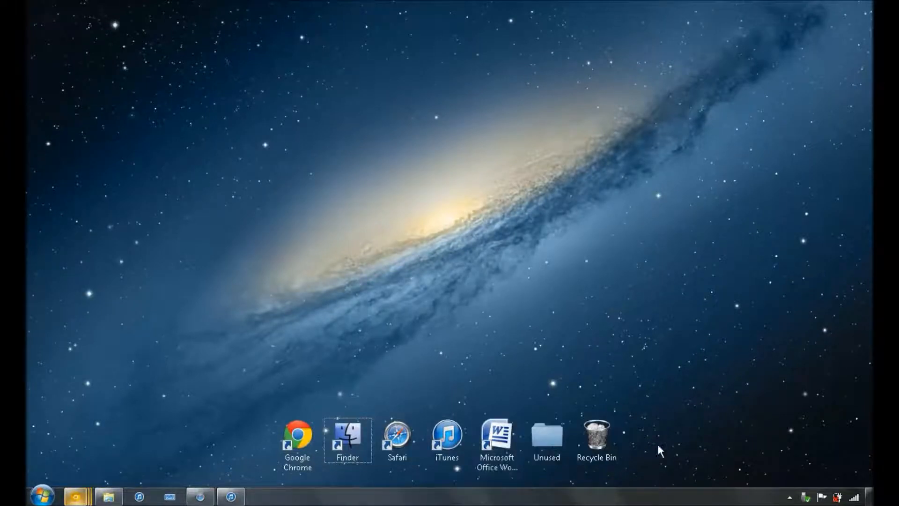
mouse_move(597, 435)
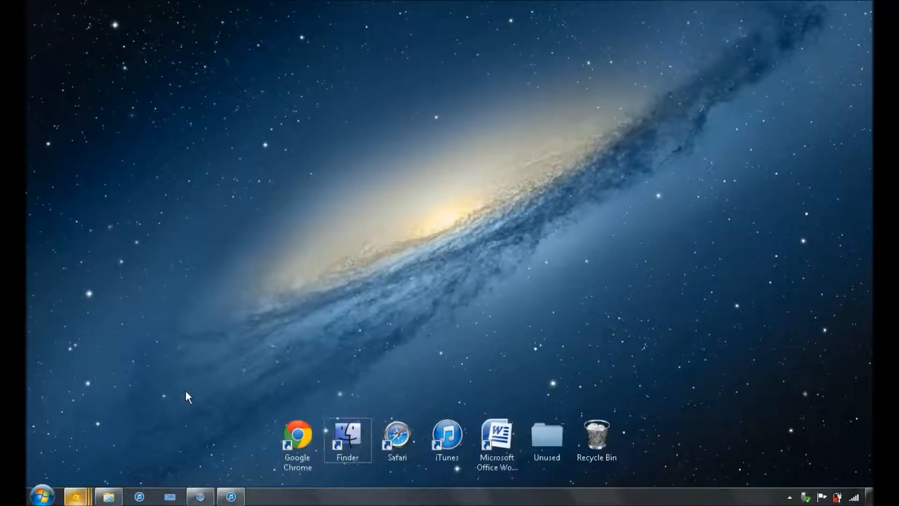
- Browse through the Leopard 512 folder of 144 Mac-style icons in Explorer
click(108, 496)
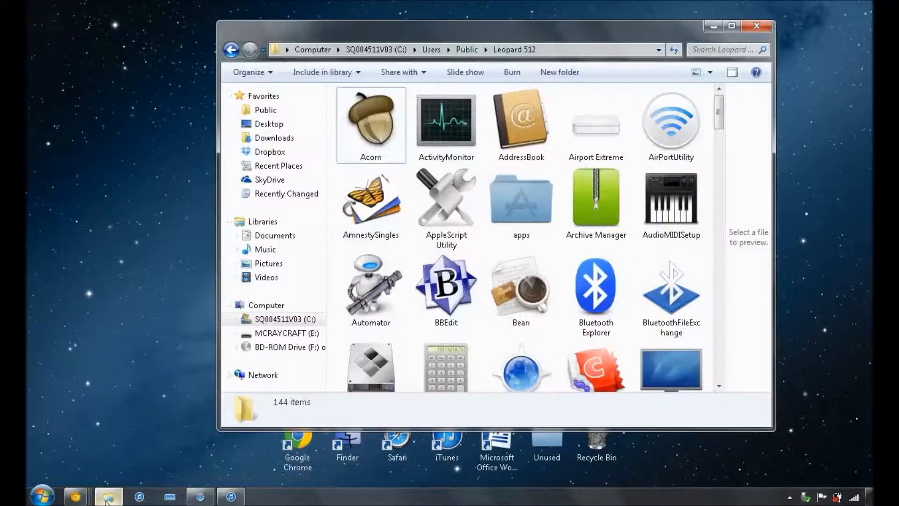
scroll(down, 3)
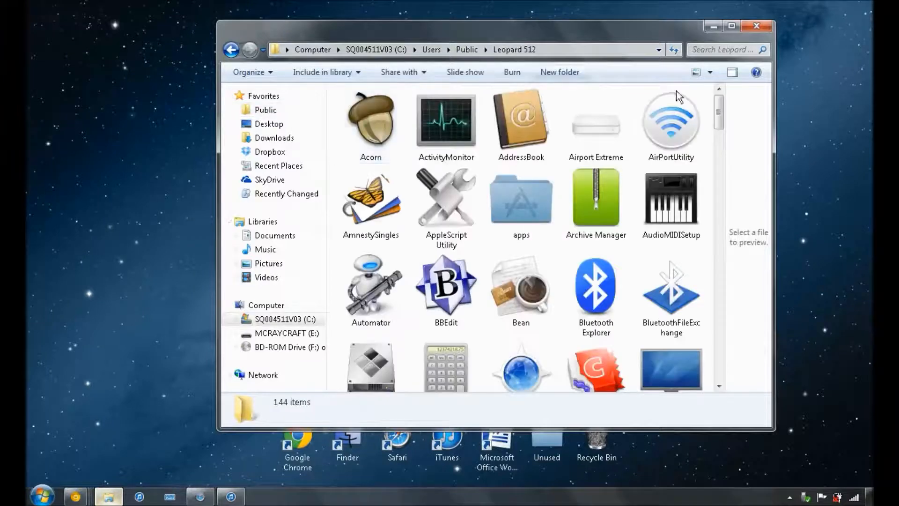
scroll(down, 3)
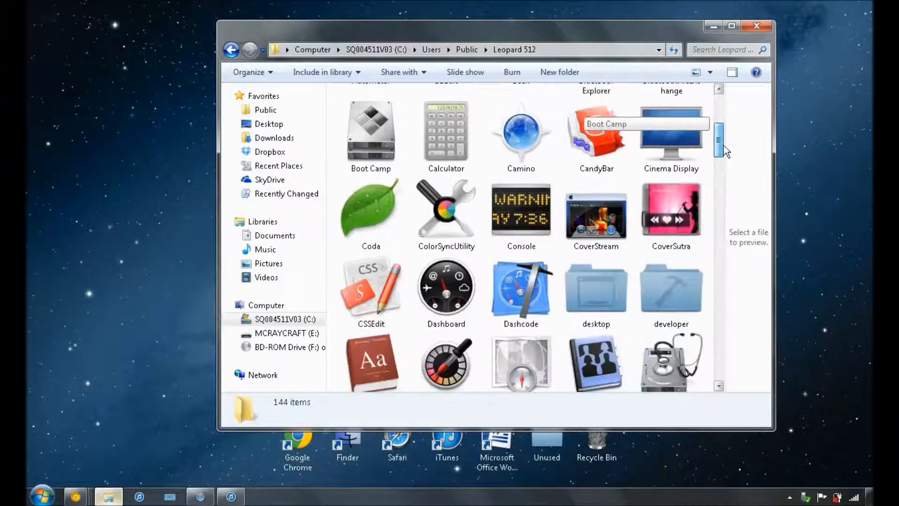
scroll(down, 3)
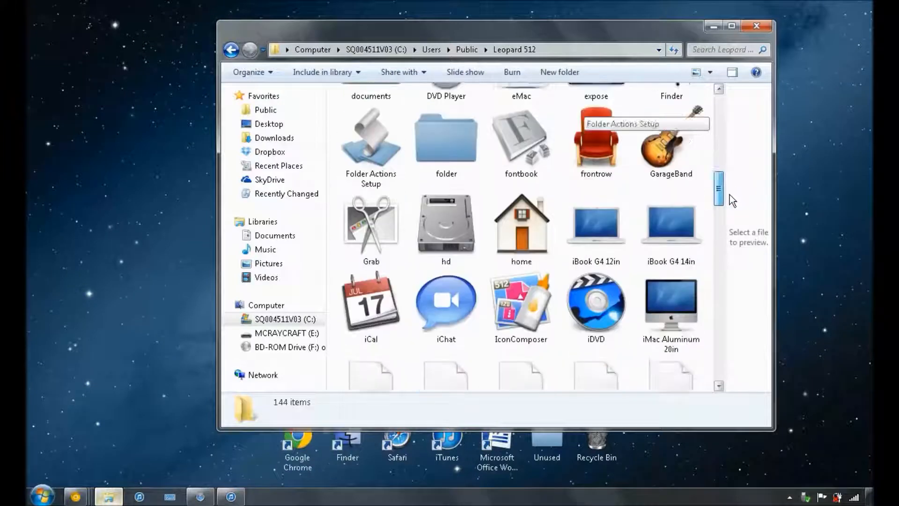
scroll(down, 3)
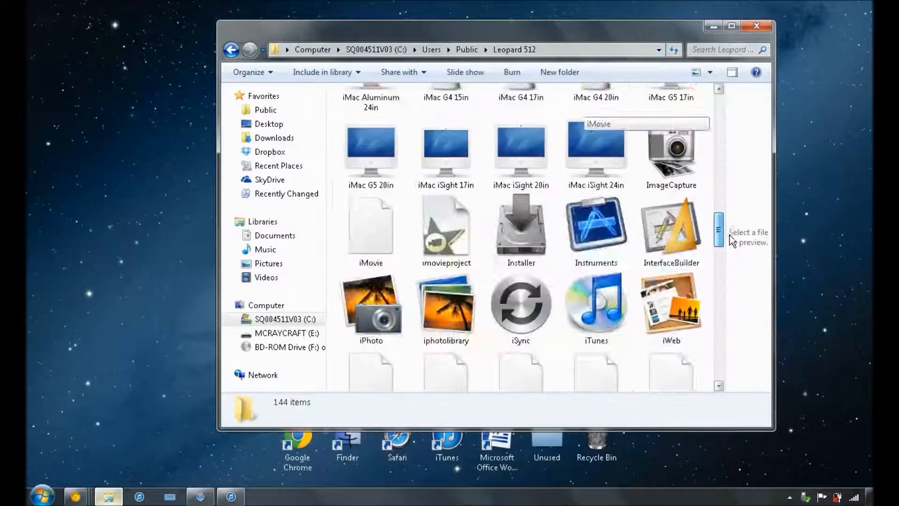
scroll(down, 3)
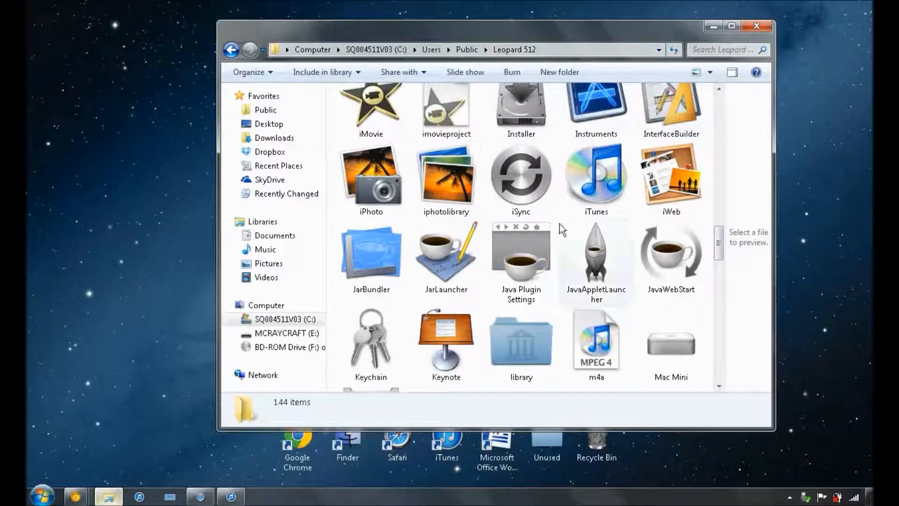
click(371, 106)
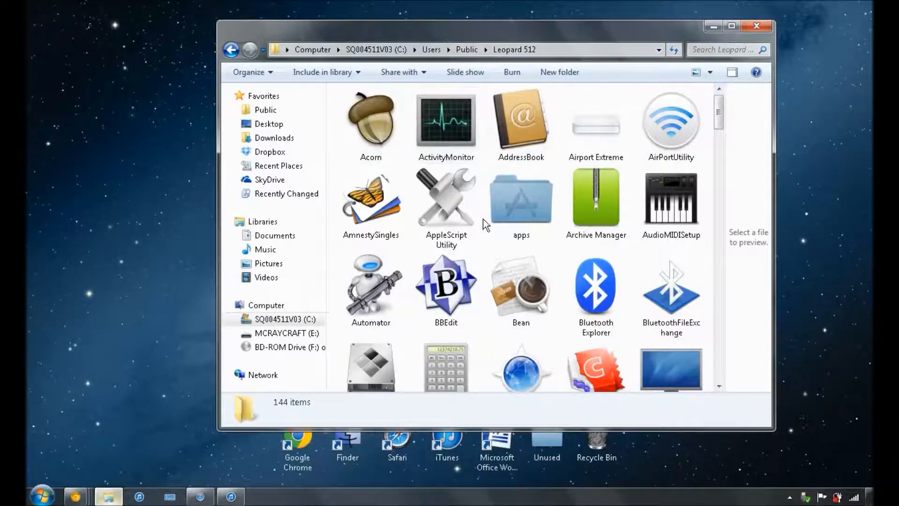
scroll(down, 3)
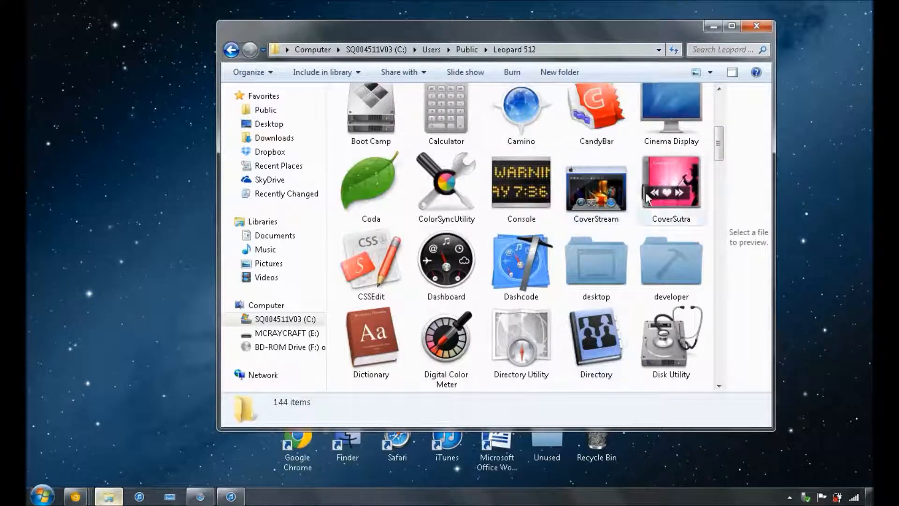
- Close the Explorer window to reveal the galaxy desktop with its icon row
click(756, 26)
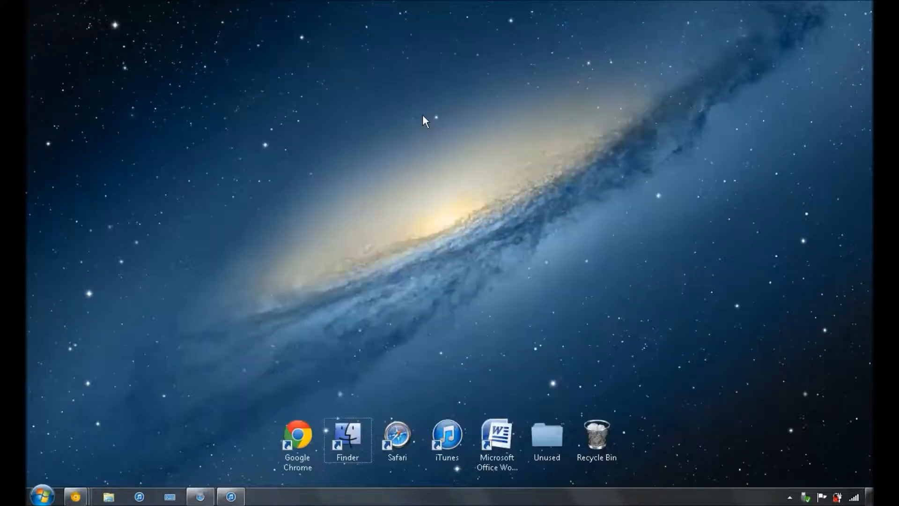
double_click(347, 434)
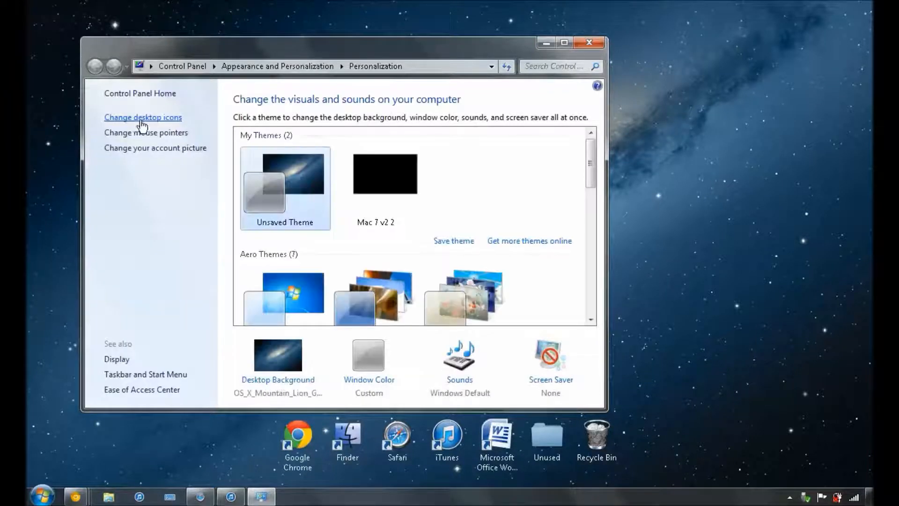
click(143, 117)
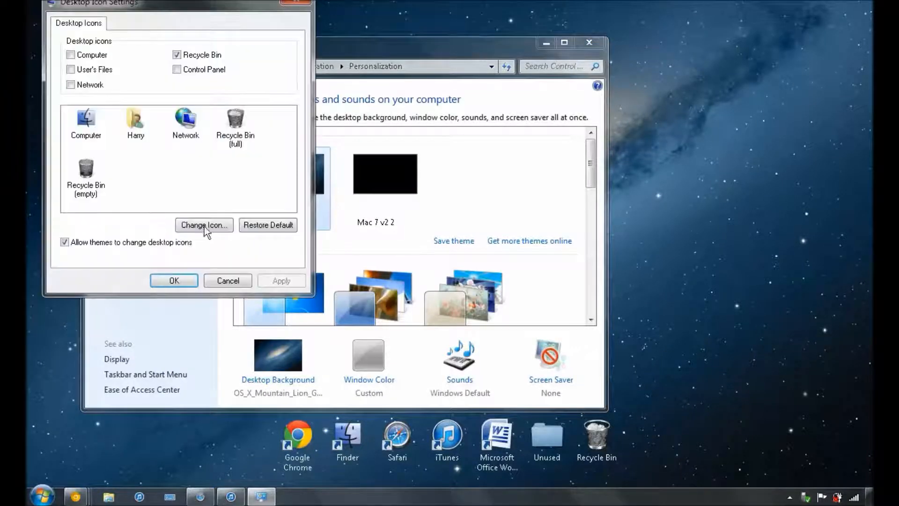
click(235, 121)
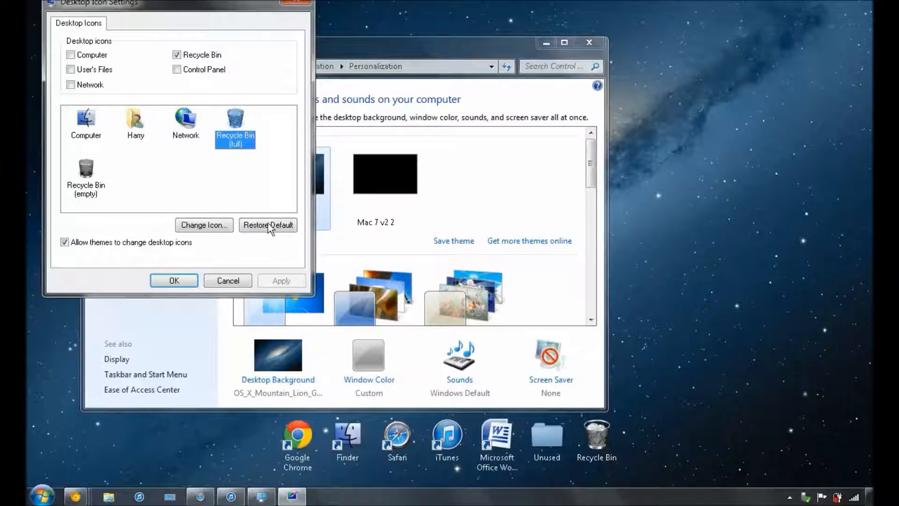
click(203, 224)
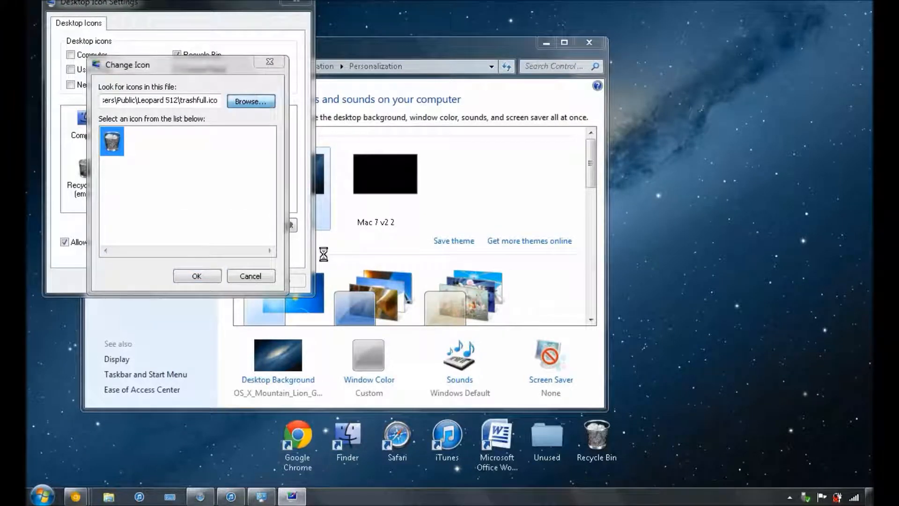
click(251, 102)
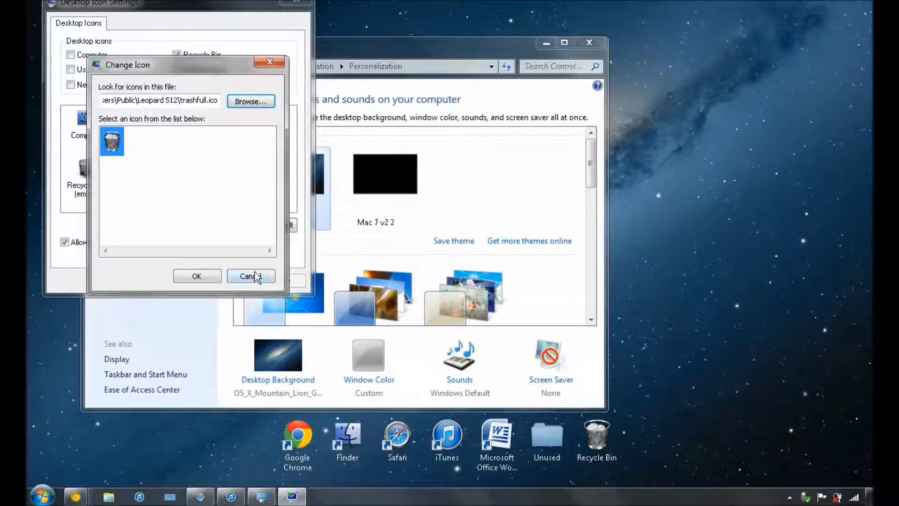
click(251, 276)
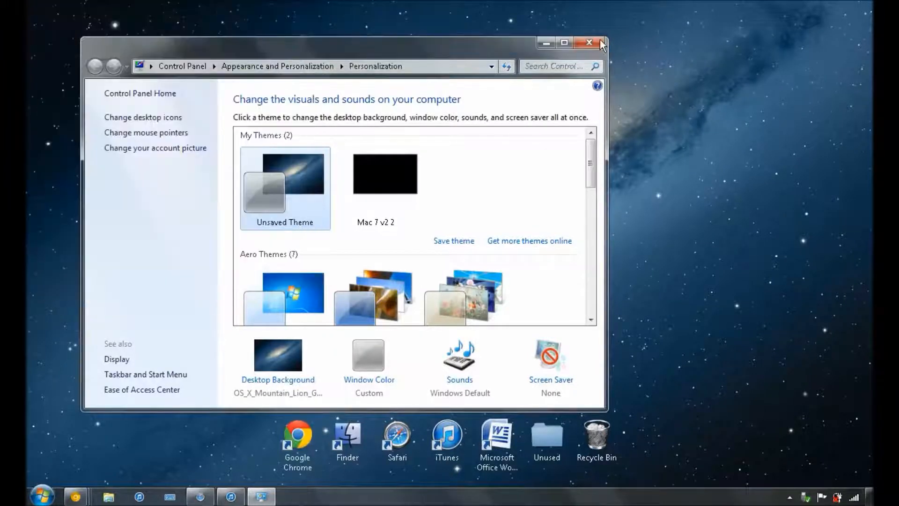
click(588, 43)
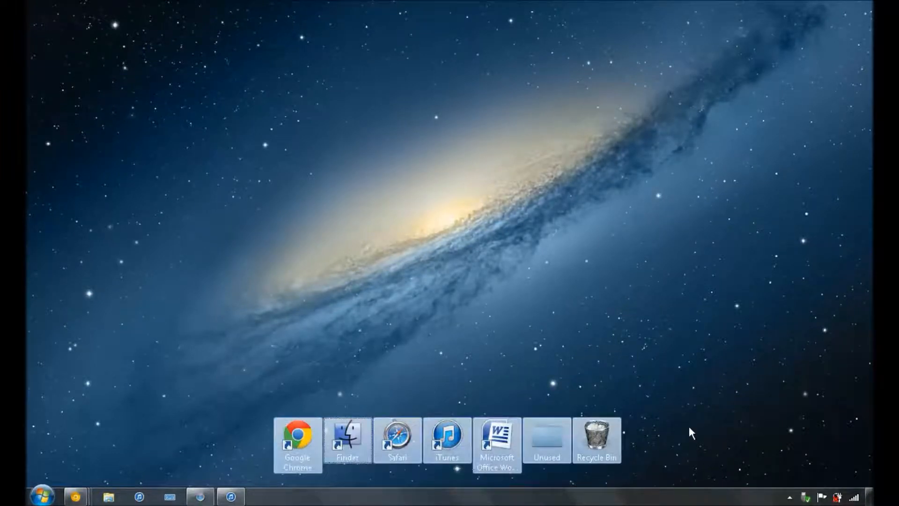
mouse_move(351, 448)
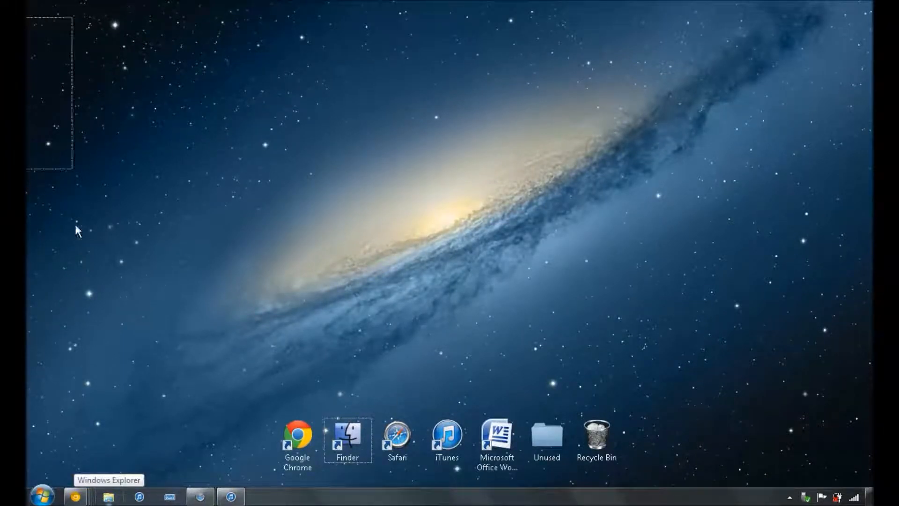
mouse_move(163, 395)
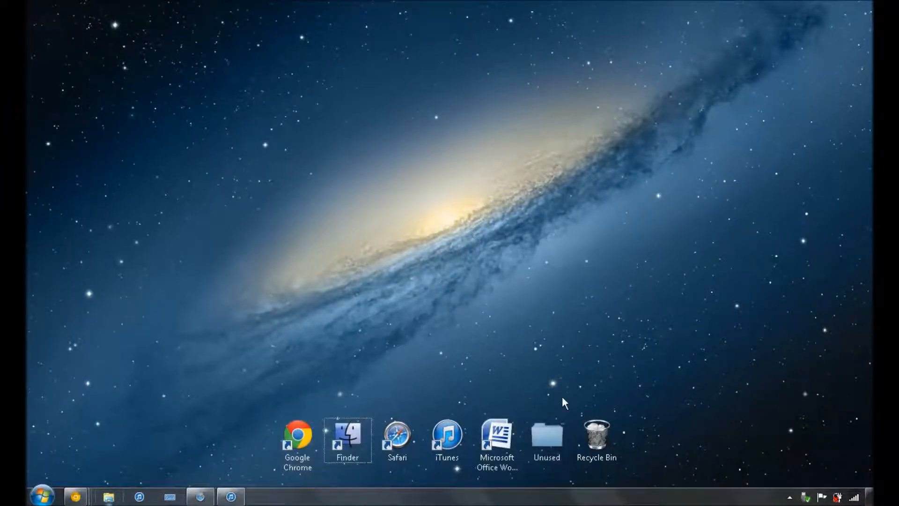
click(545, 440)
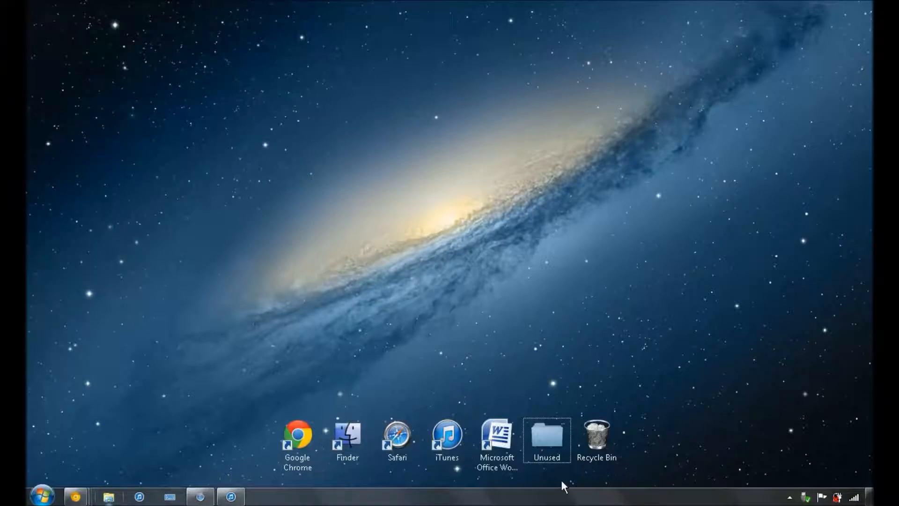
mouse_move(469, 302)
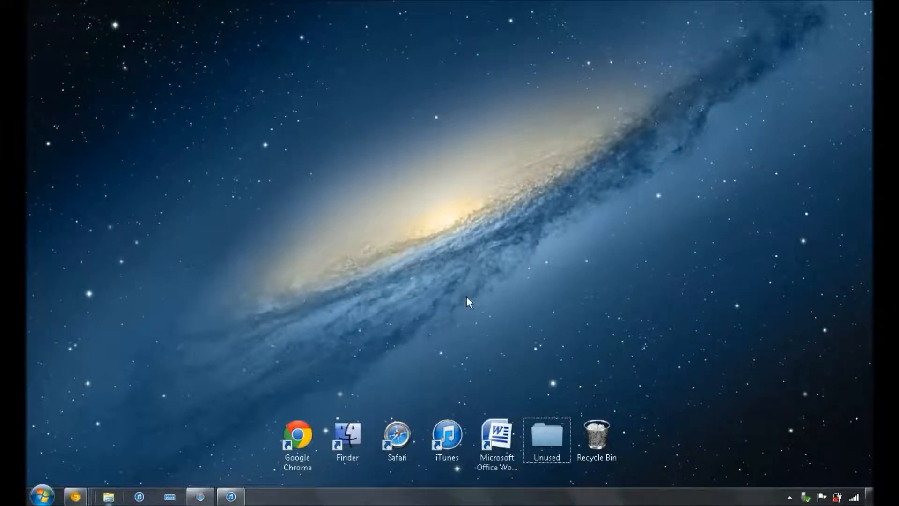
mouse_move(598, 499)
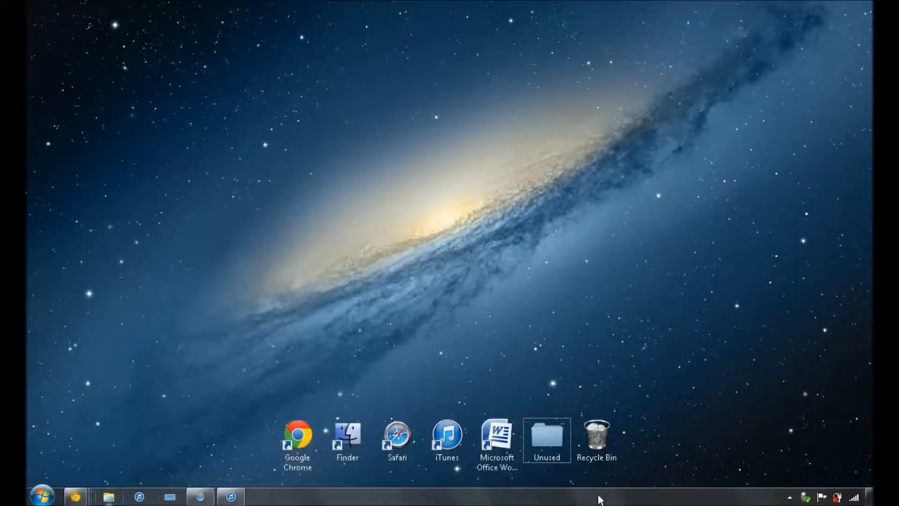
- Enable Auto-hide the taskbar in Taskbar Properties and apply it
right_click(599, 497)
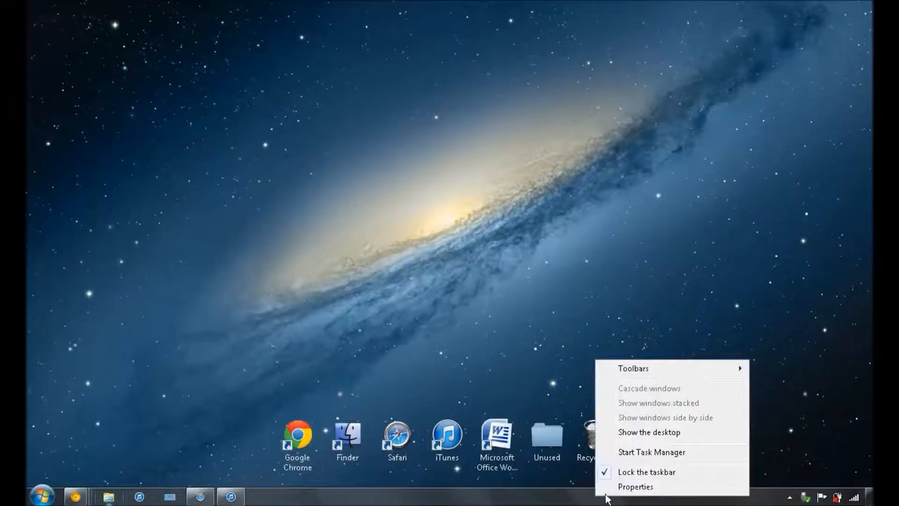
click(635, 486)
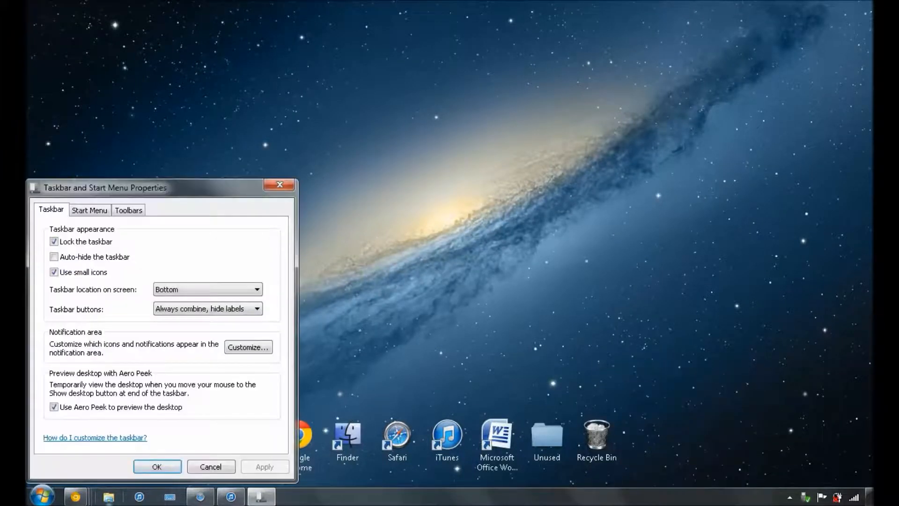
click(55, 257)
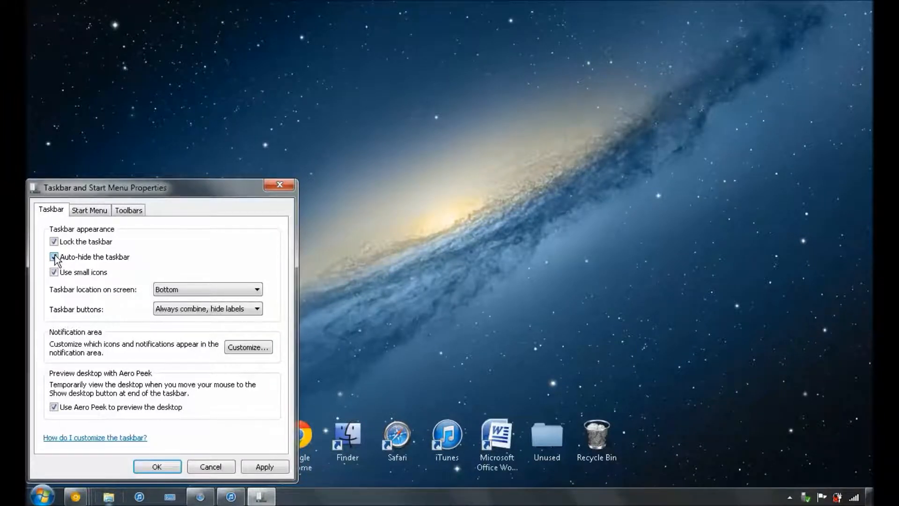
click(54, 256)
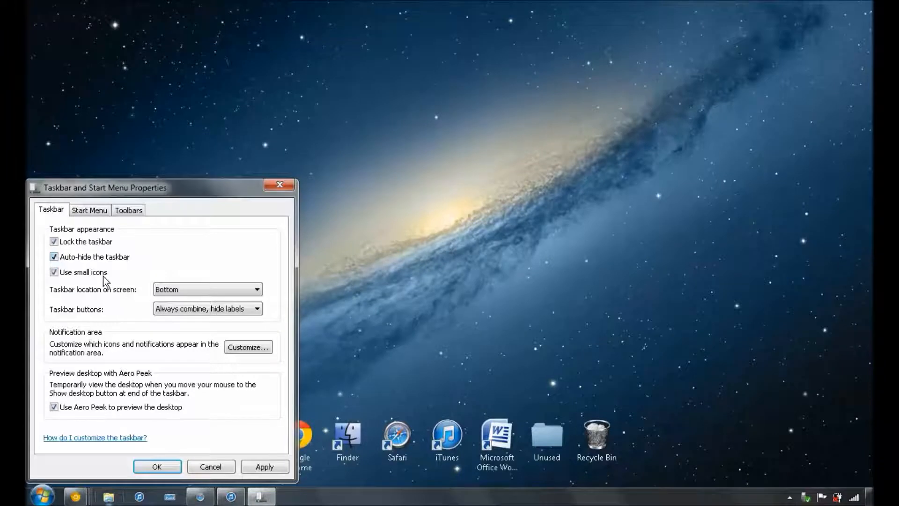
mouse_move(143, 425)
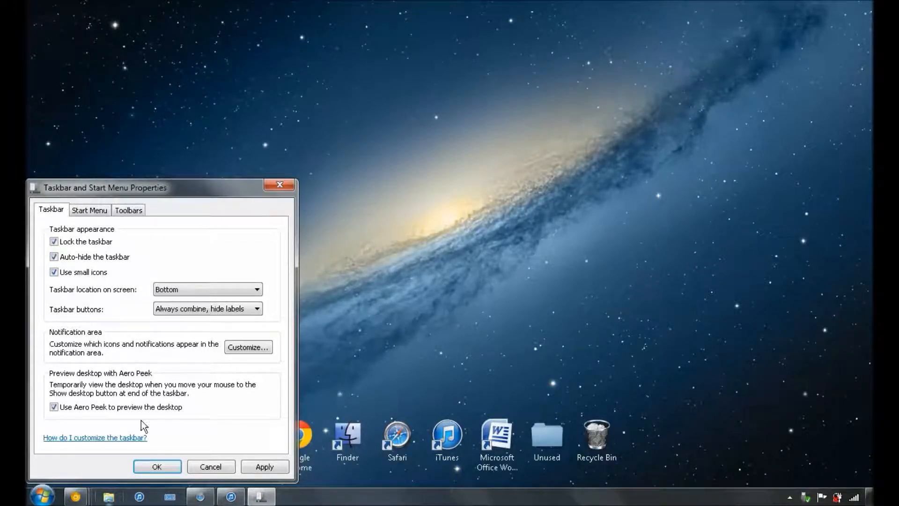
click(264, 466)
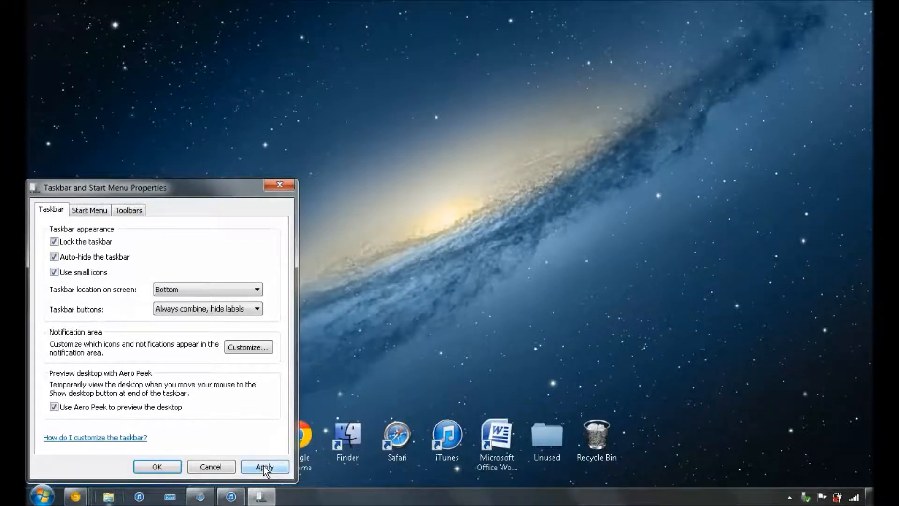
click(264, 467)
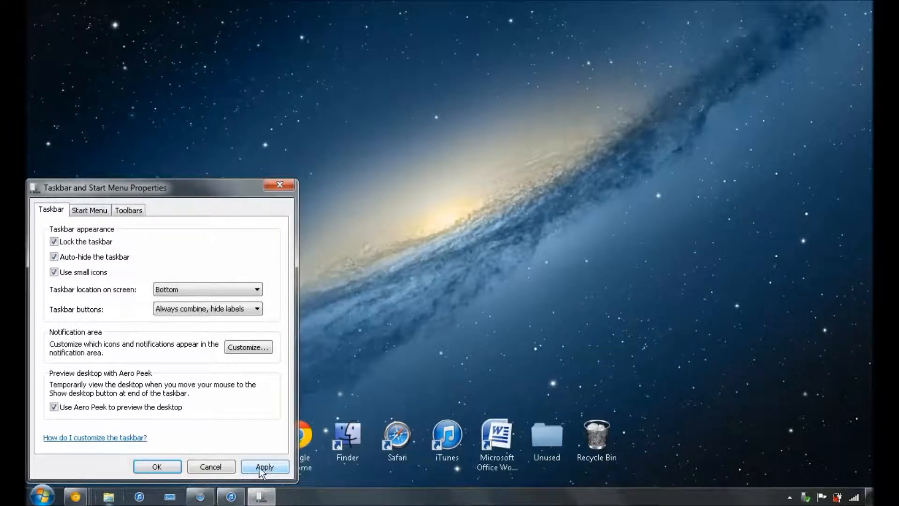
click(264, 466)
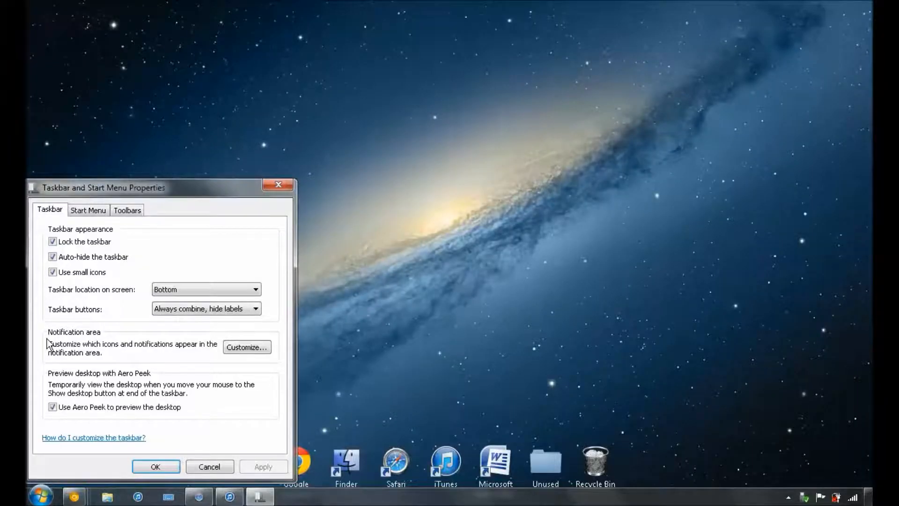
- Switch taskbar auto-hide back off and close the properties with OK
click(53, 256)
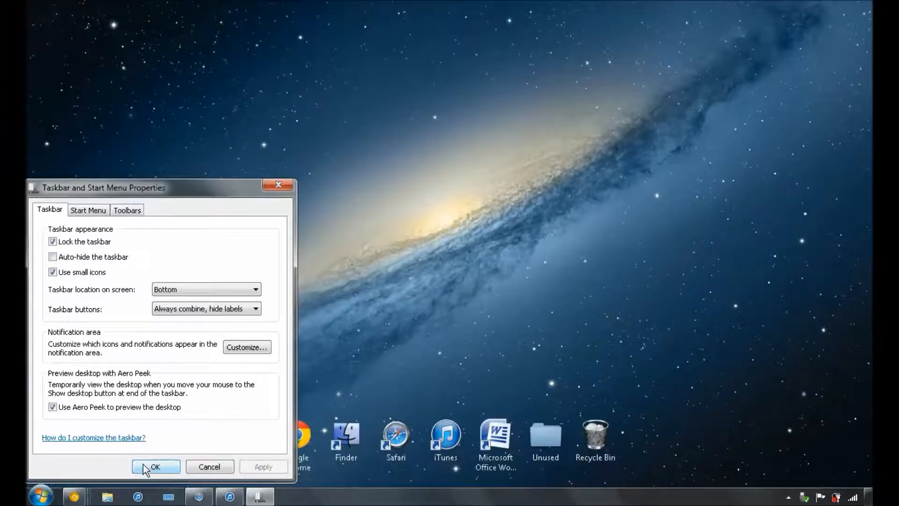
click(155, 466)
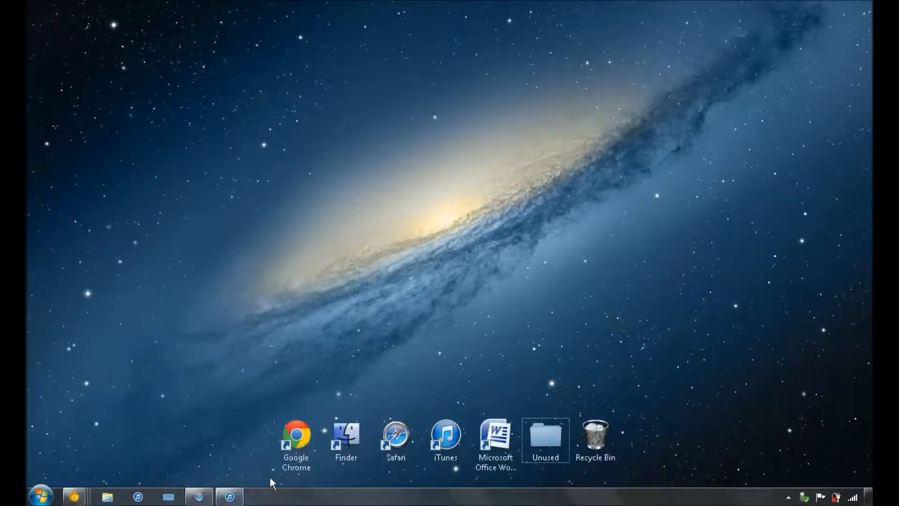
mouse_move(308, 490)
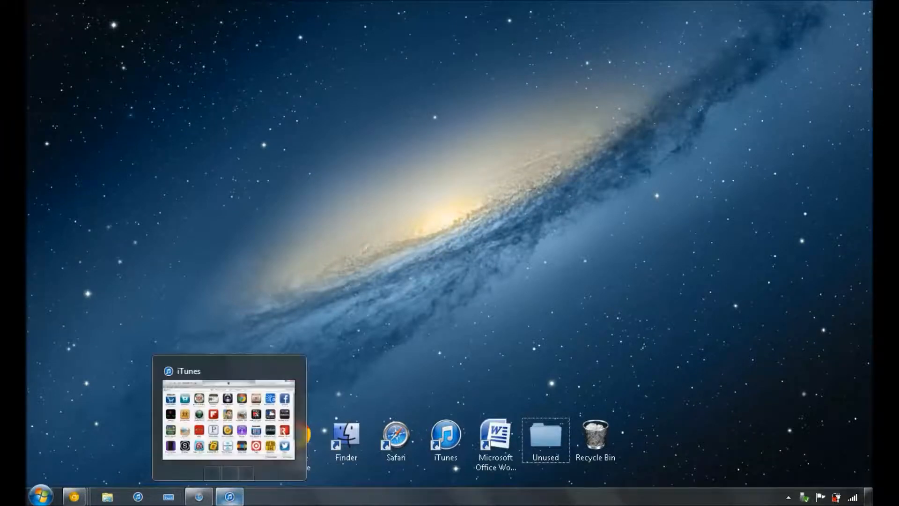
mouse_move(680, 376)
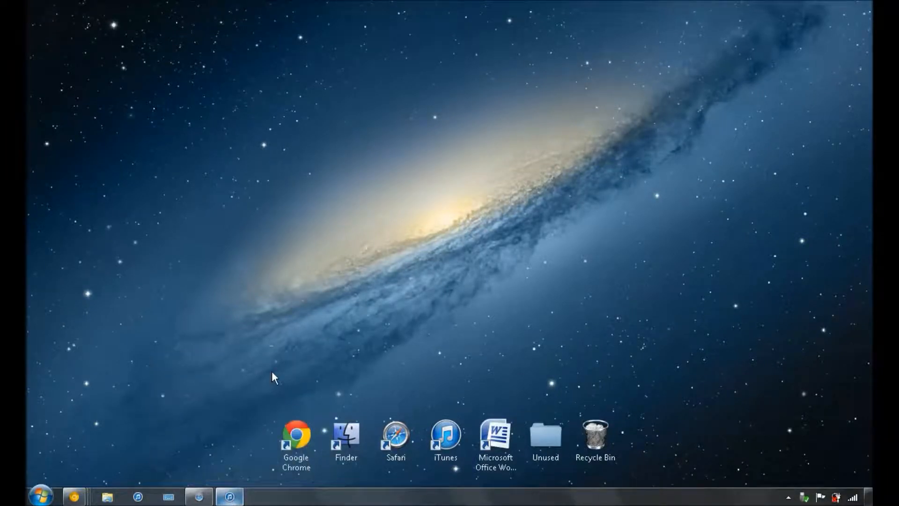
click(545, 438)
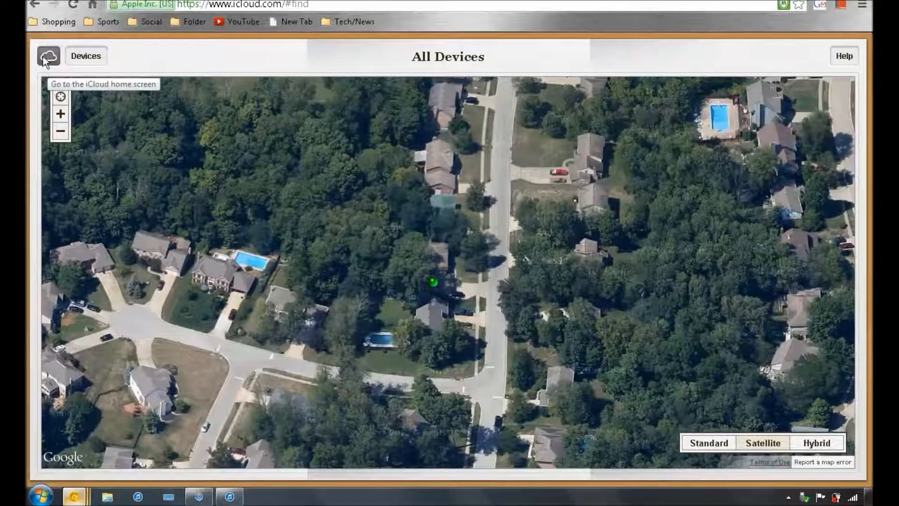
- Return to the iCloud home screen from the All Devices map and reopen Find My iPhone
click(47, 56)
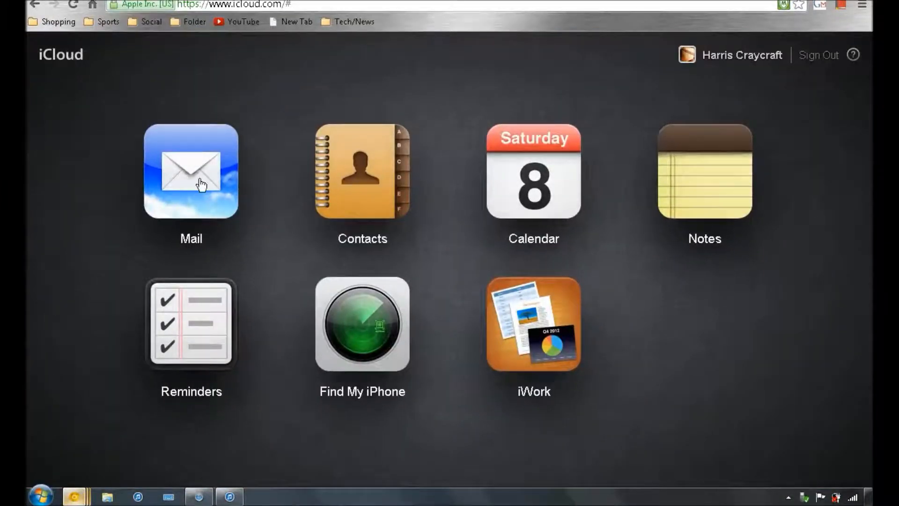
mouse_move(568, 361)
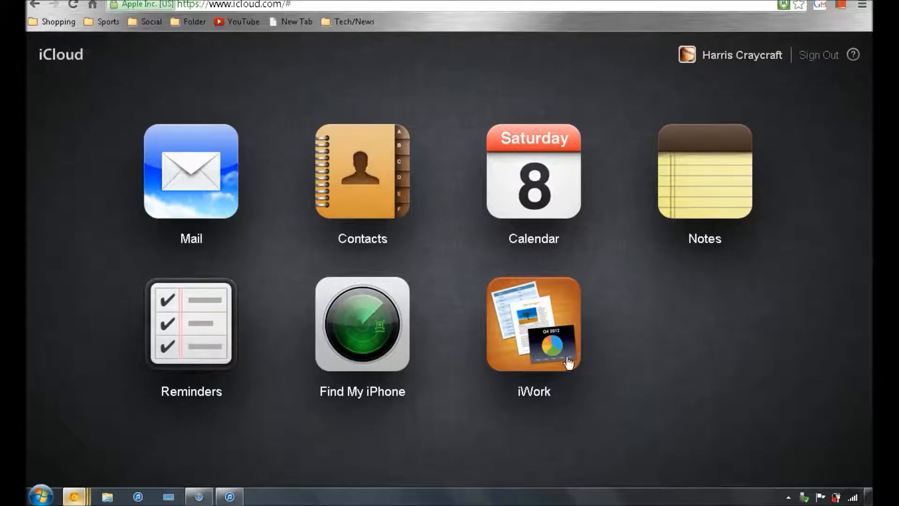
click(362, 325)
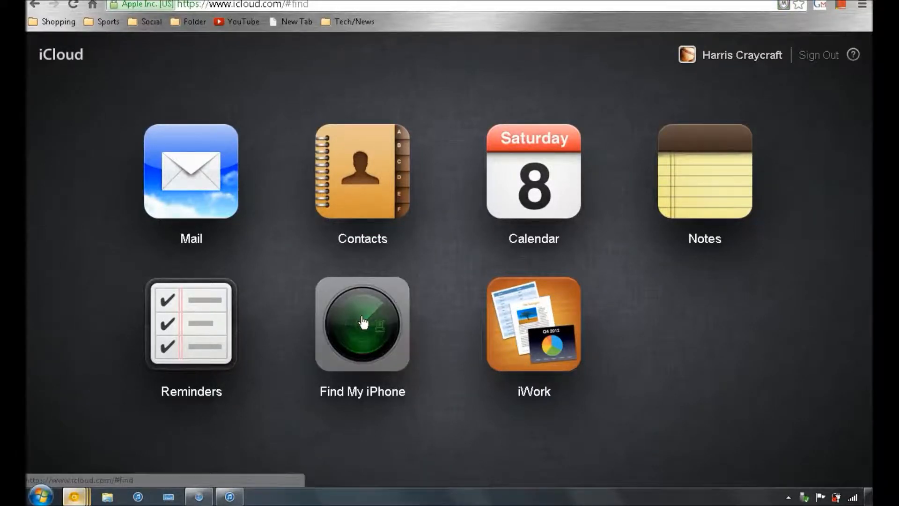
click(361, 324)
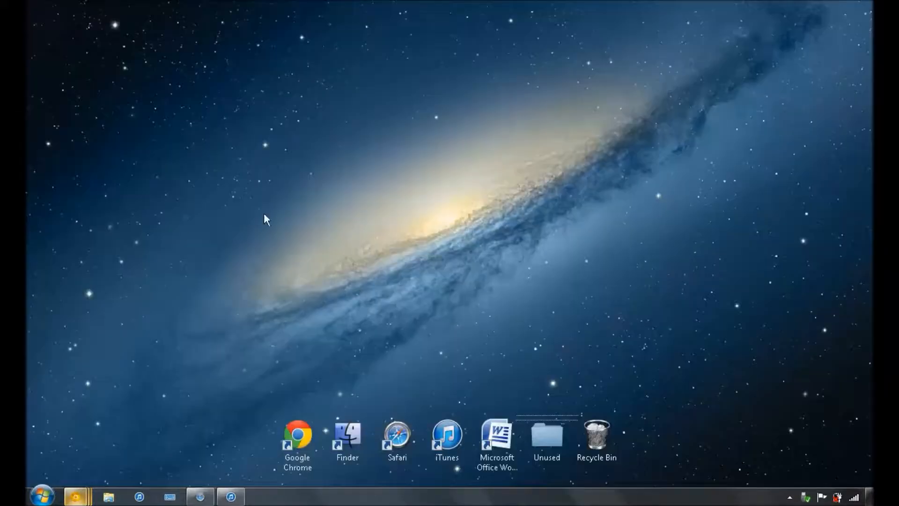
mouse_move(272, 502)
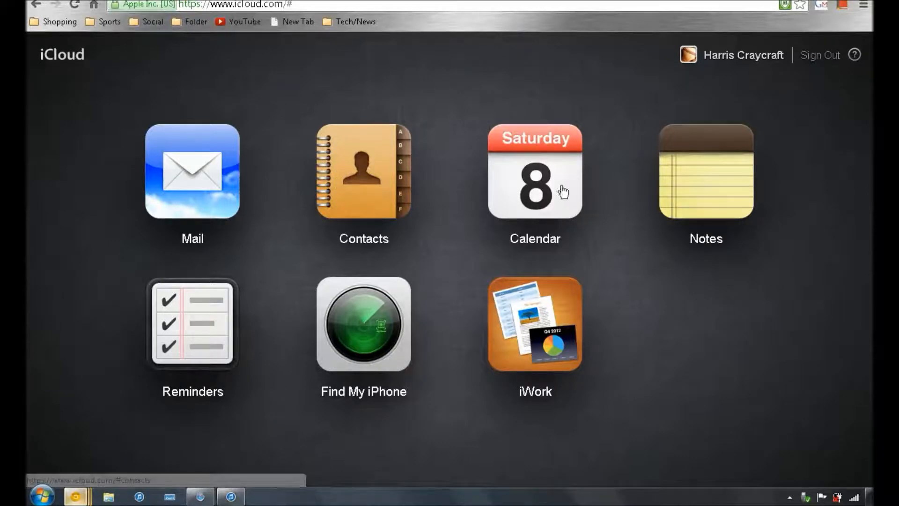
- Open iCloud Notes and select the text line of the single baseball note
click(706, 170)
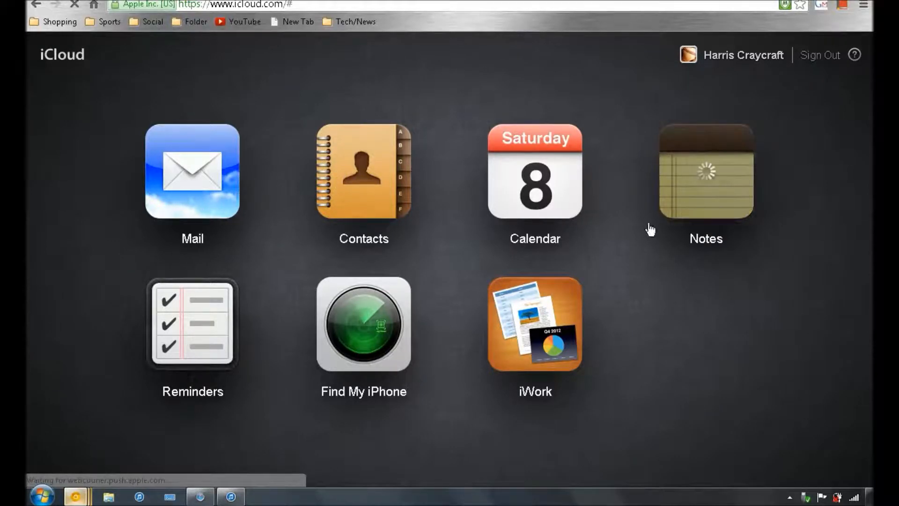
mouse_move(341, 254)
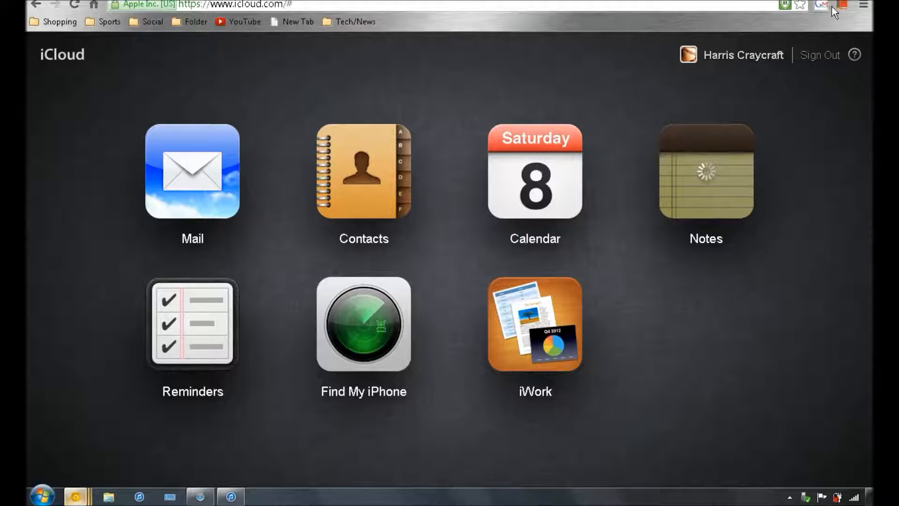
click(704, 171)
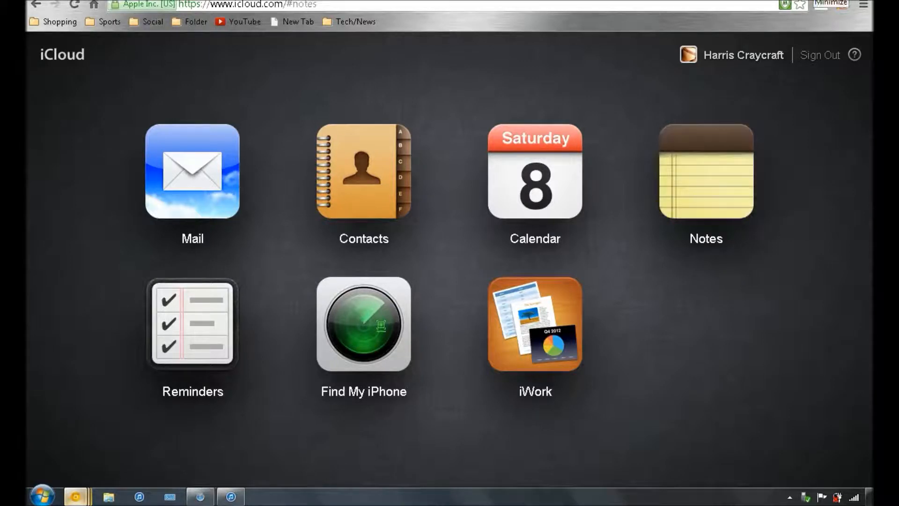
click(704, 170)
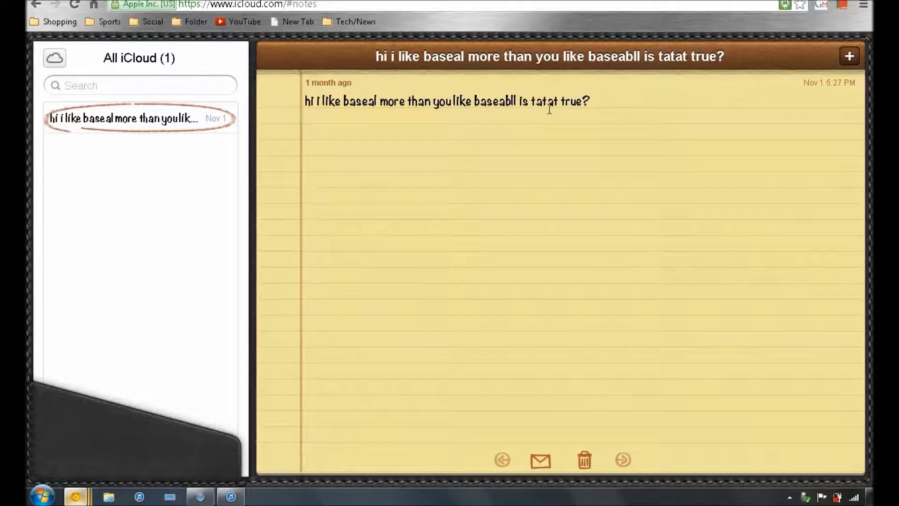
triple_click(445, 101)
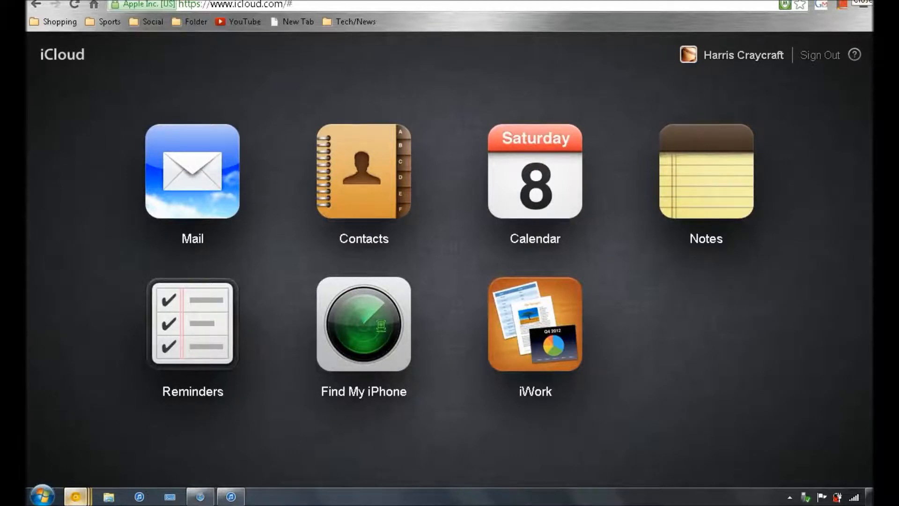
mouse_move(698, 97)
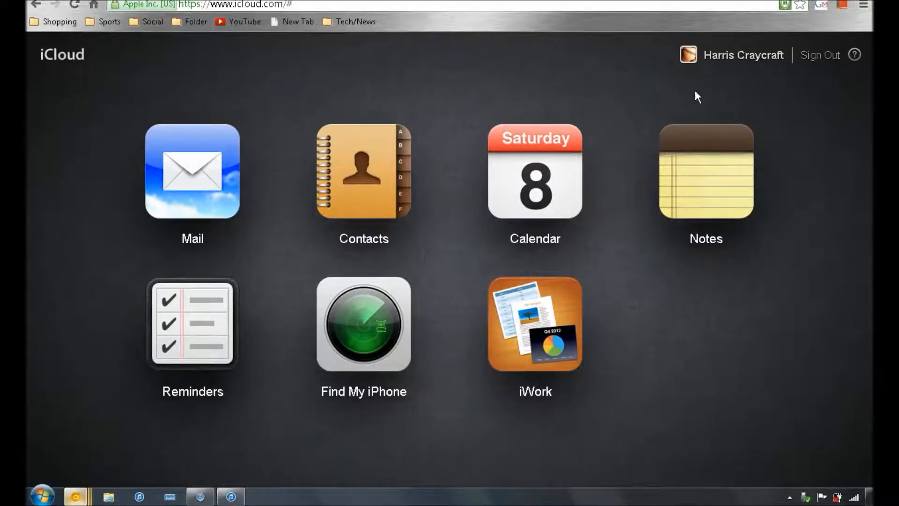
mouse_move(356, 33)
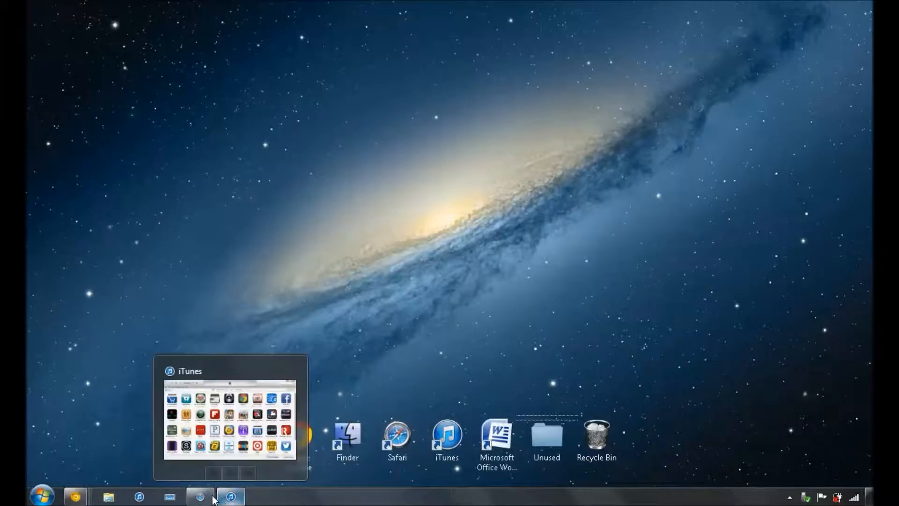
- Minimize Chrome from the taskbar and launch Safari from the desktop icon row
click(199, 496)
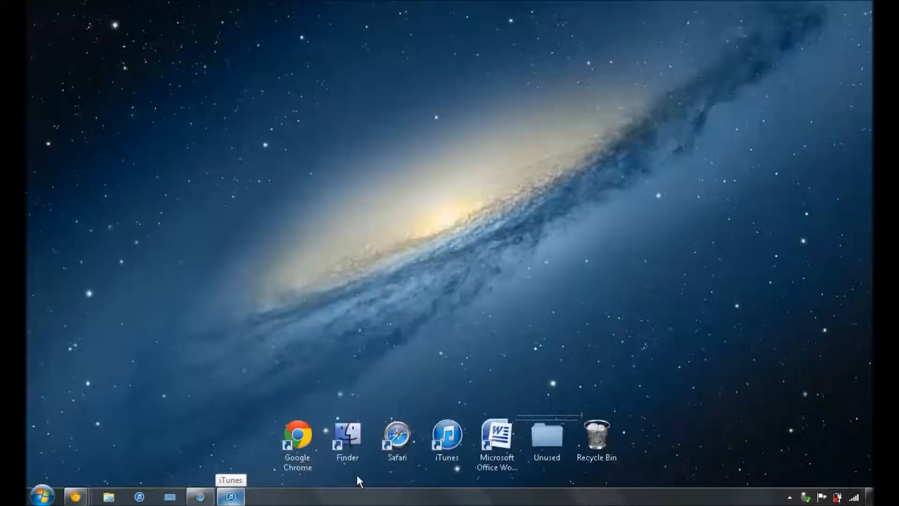
click(545, 435)
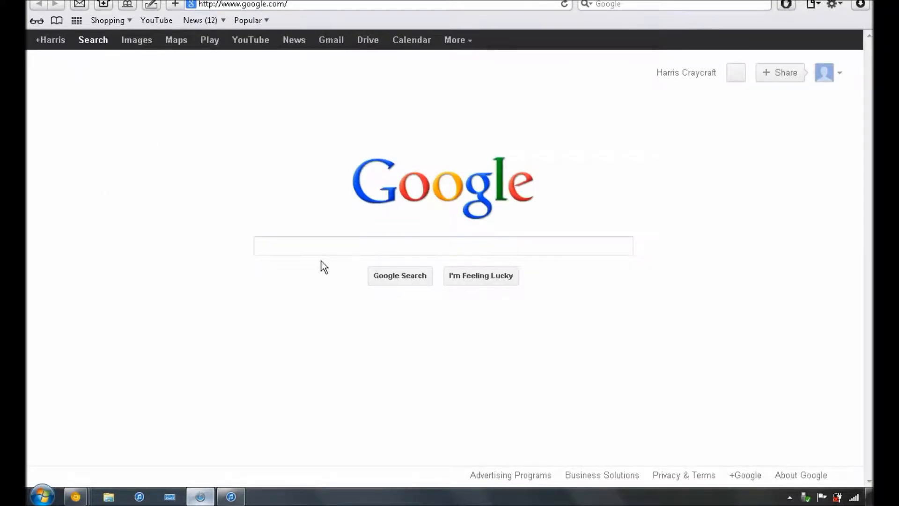
- In Safari, load Amazon from the Shopping bookmarks folder
click(442, 247)
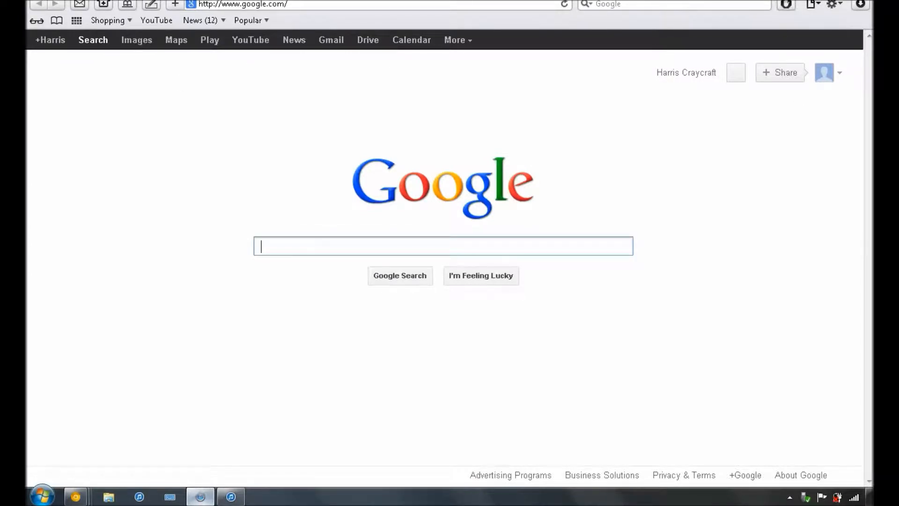
mouse_move(777, 15)
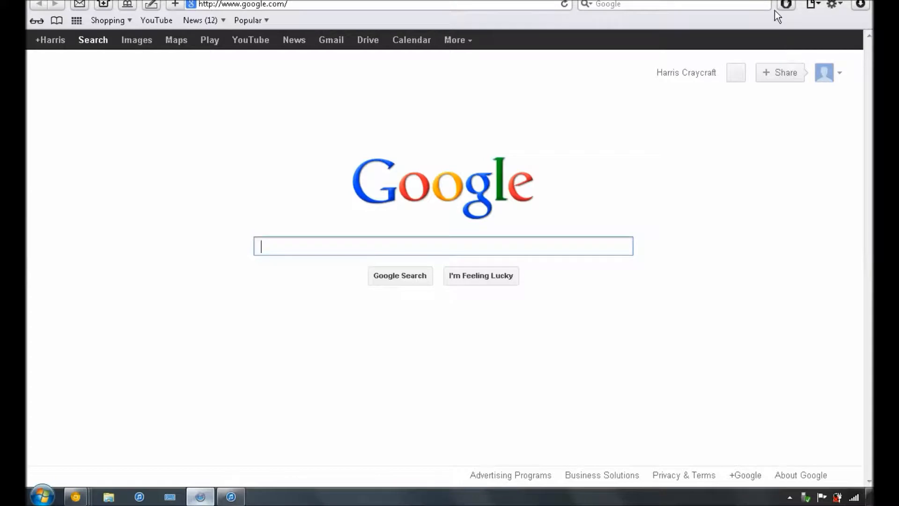
mouse_move(786, 5)
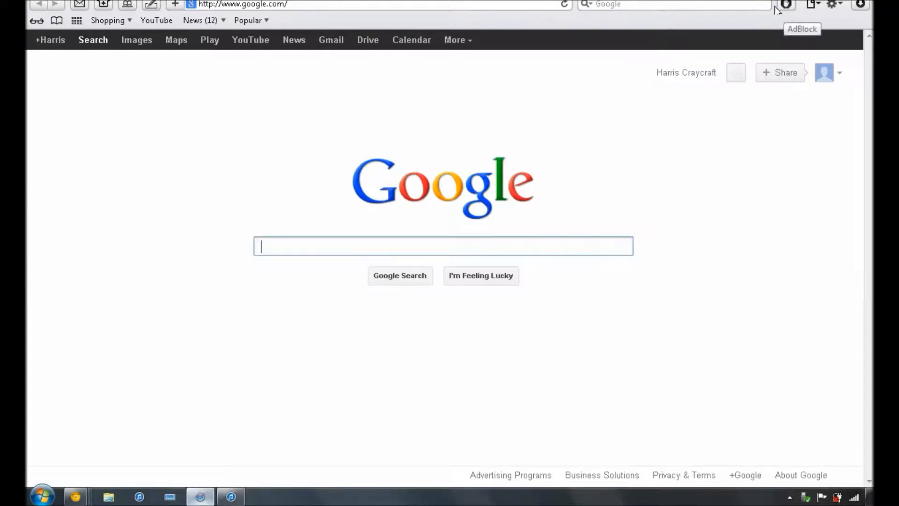
mouse_move(788, 19)
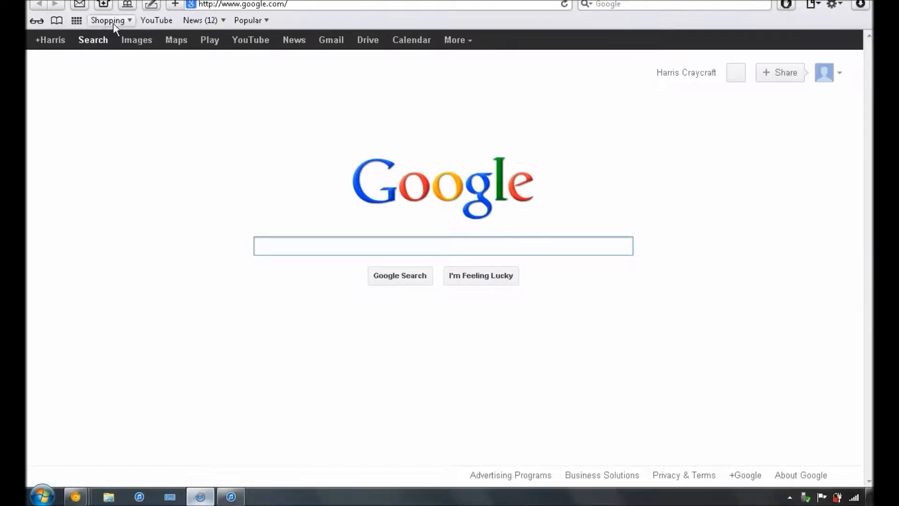
click(109, 20)
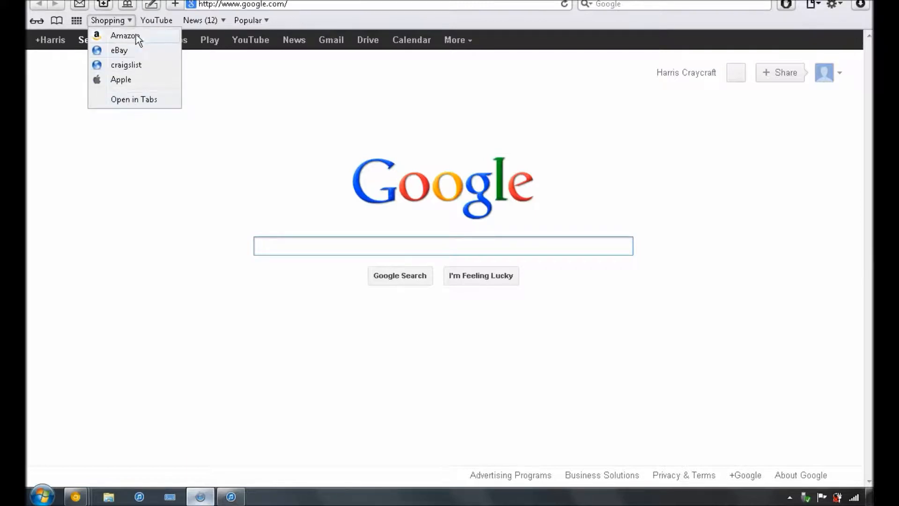
click(124, 34)
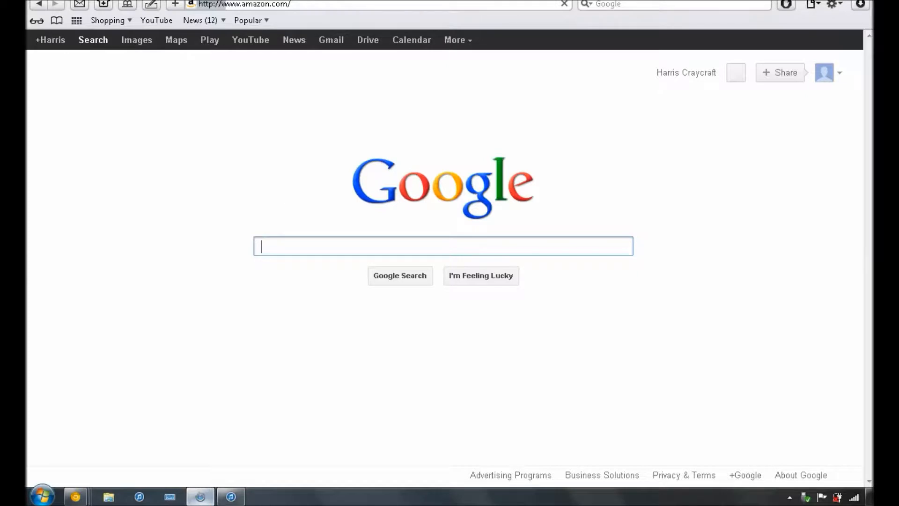
mouse_move(346, 20)
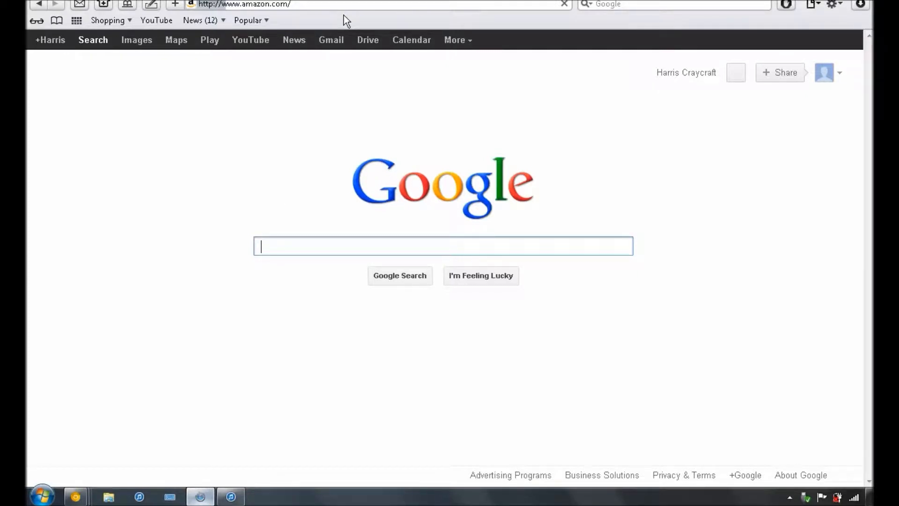
mouse_move(484, 11)
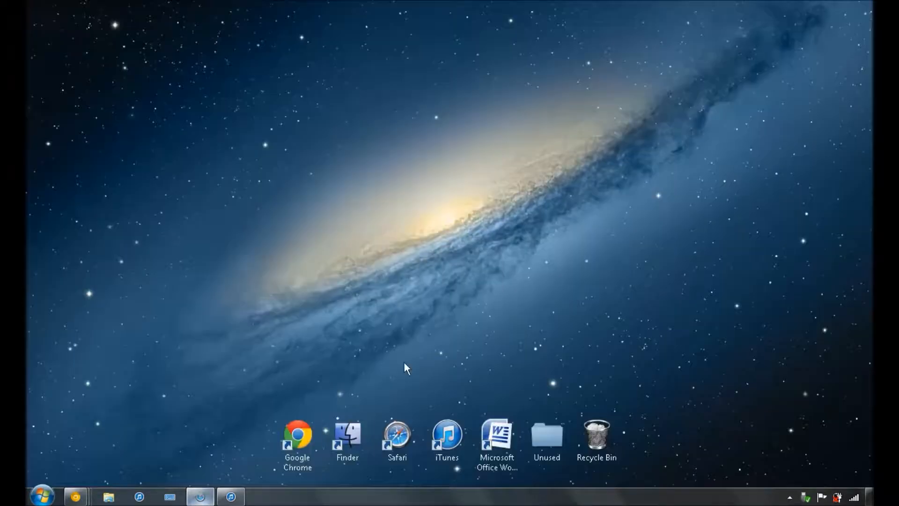
- Launch iTunes from the desktop icon row after Safari is closed
click(346, 435)
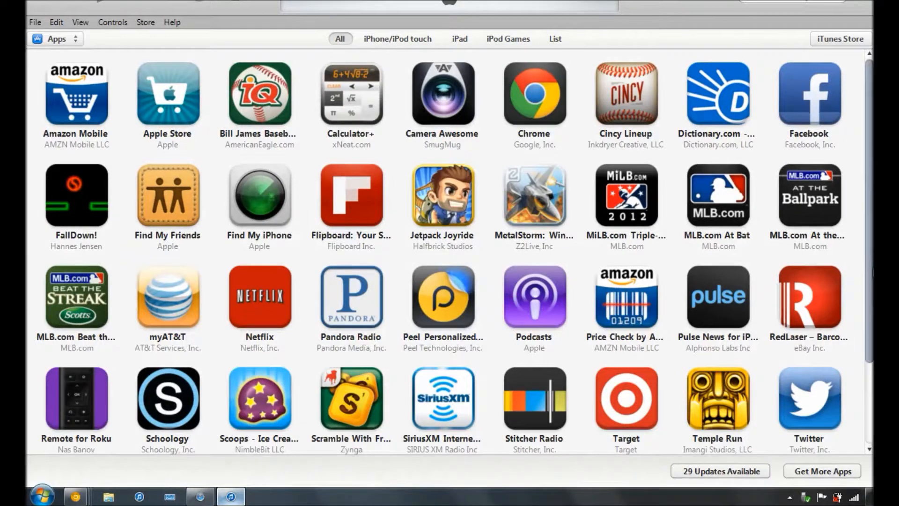
- Scroll through the iTunes Apps library and show the list of library categories
scroll(down, 3)
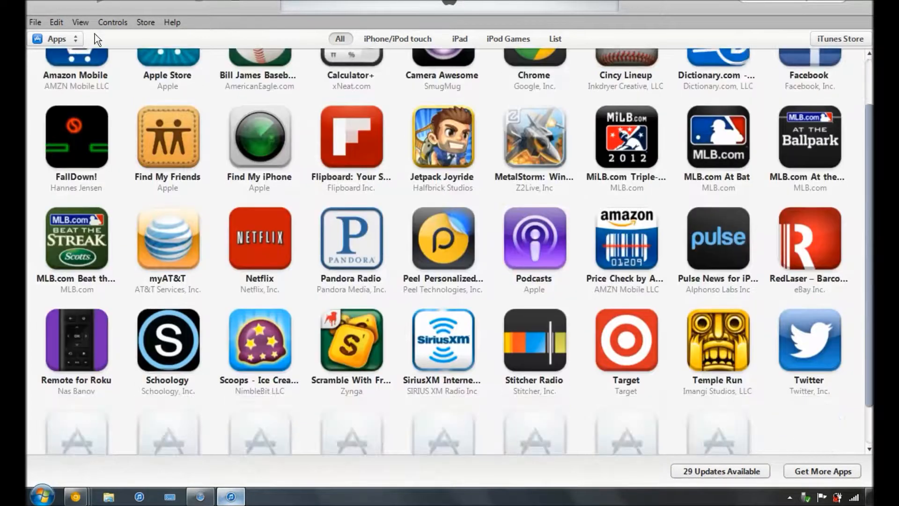
scroll(down, 3)
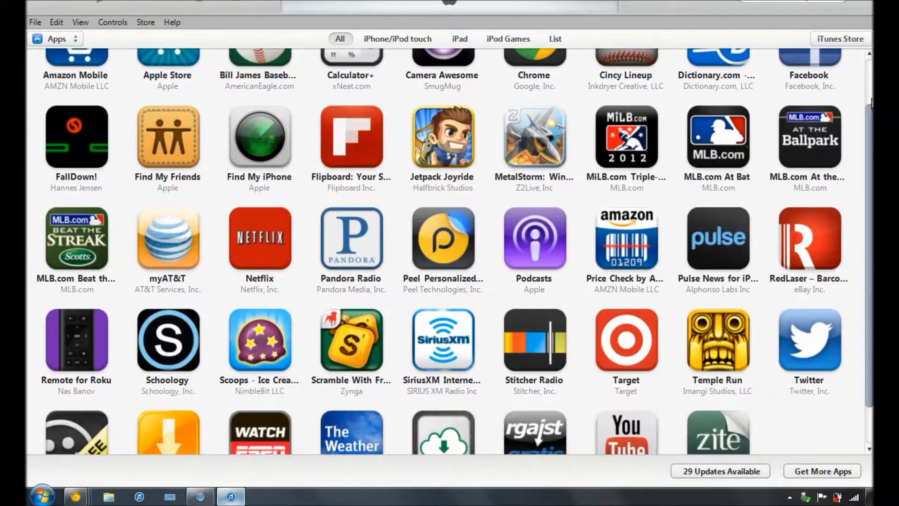
scroll(up, 3)
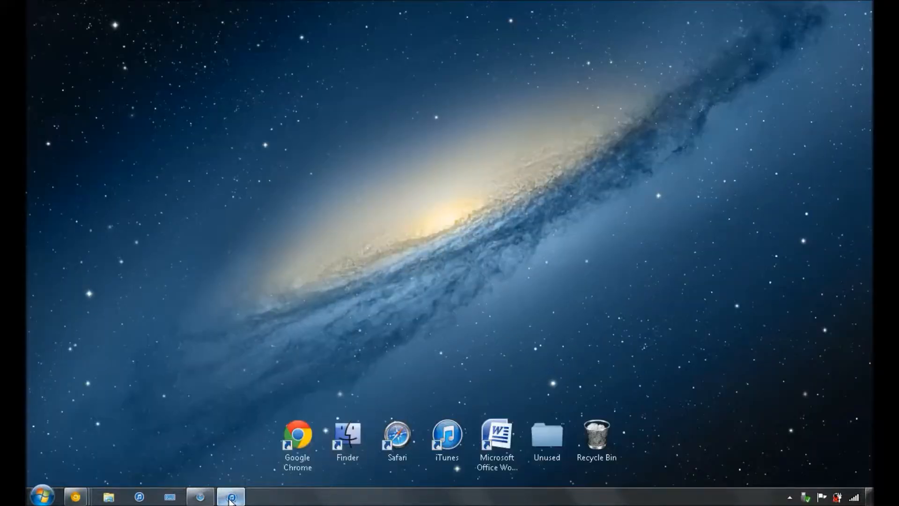
click(231, 496)
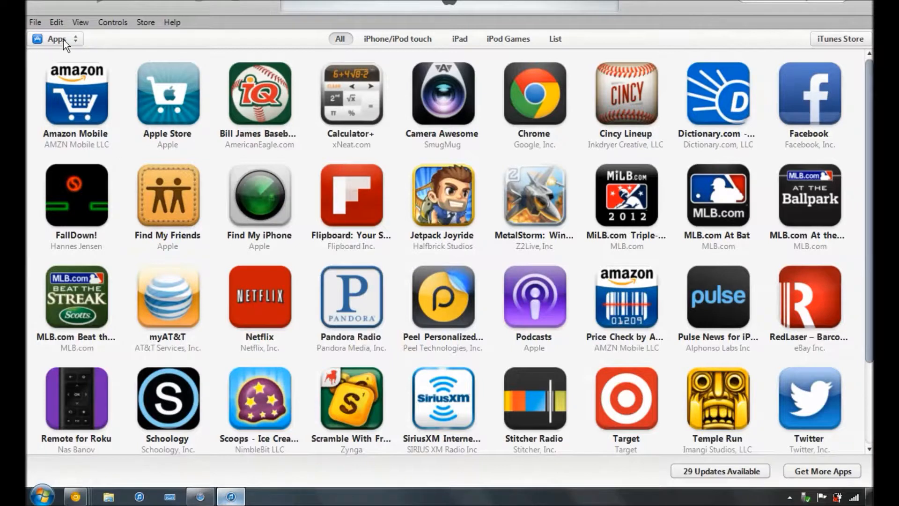
click(51, 39)
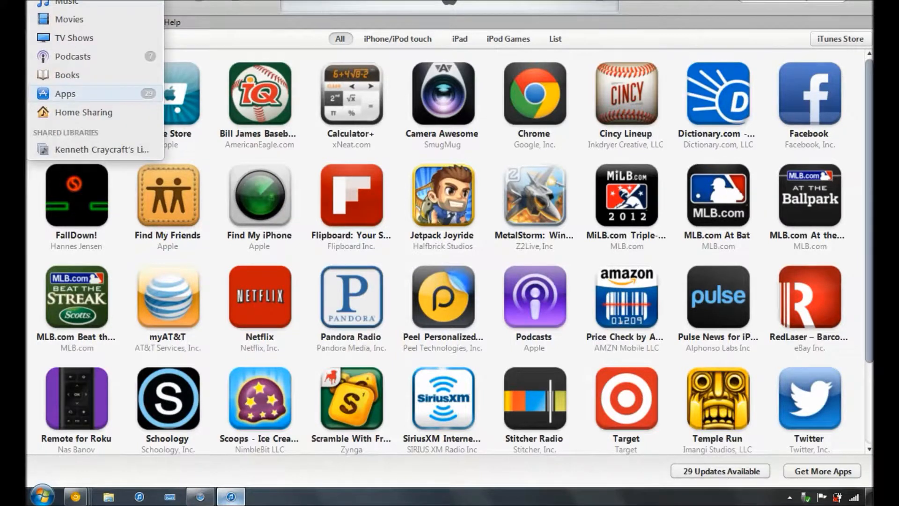
mouse_move(67, 75)
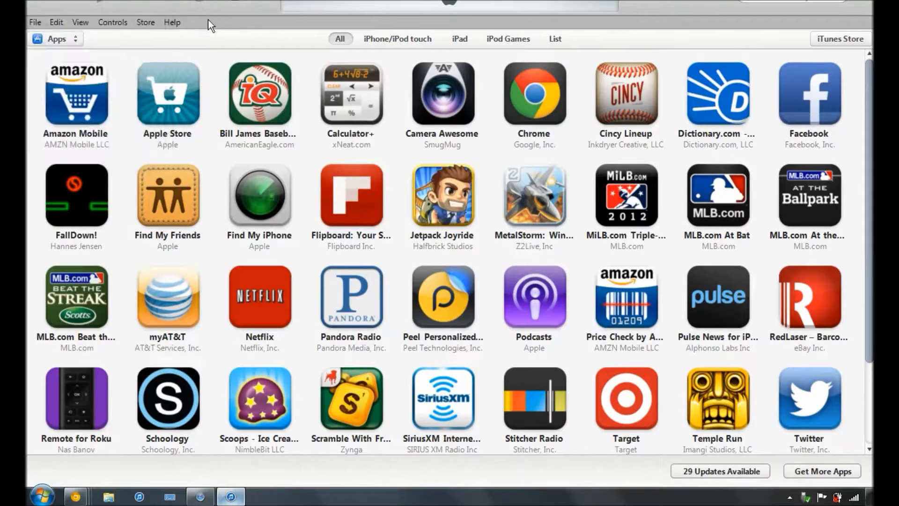
mouse_move(807, 36)
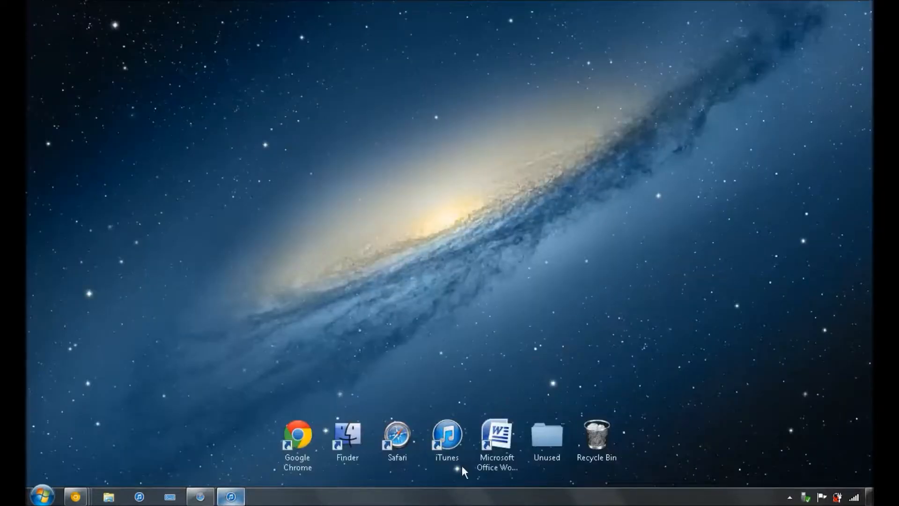
click(546, 433)
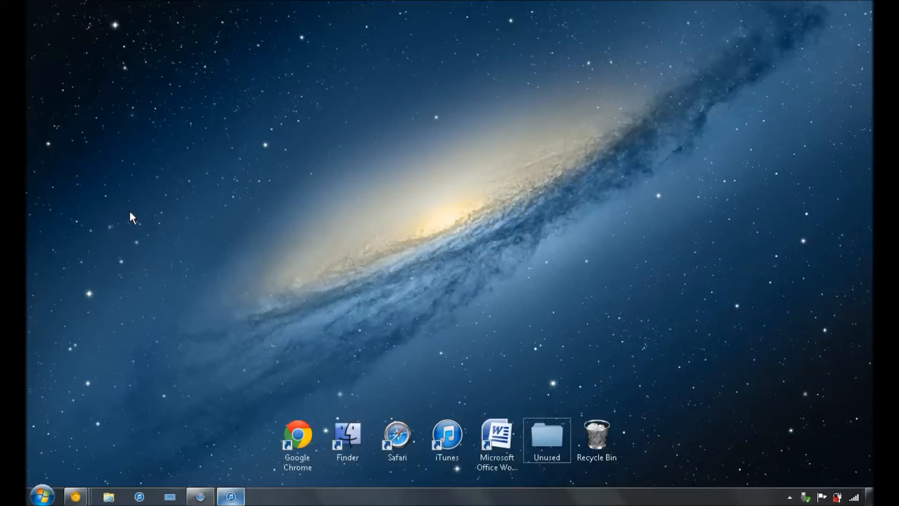
mouse_move(158, 451)
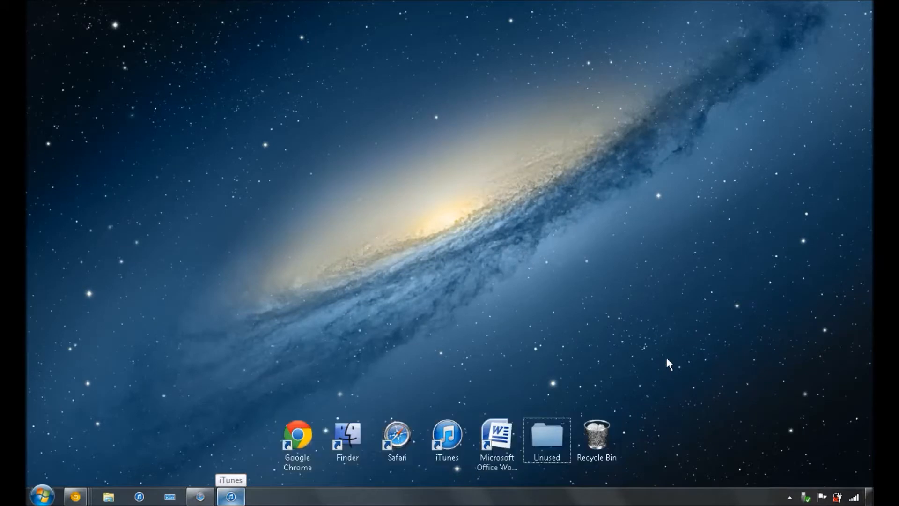
mouse_move(366, 54)
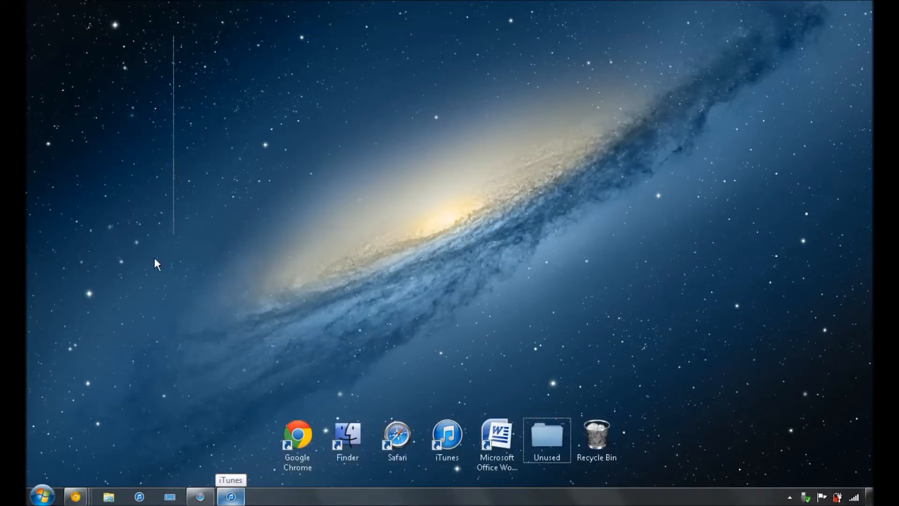
mouse_move(616, 265)
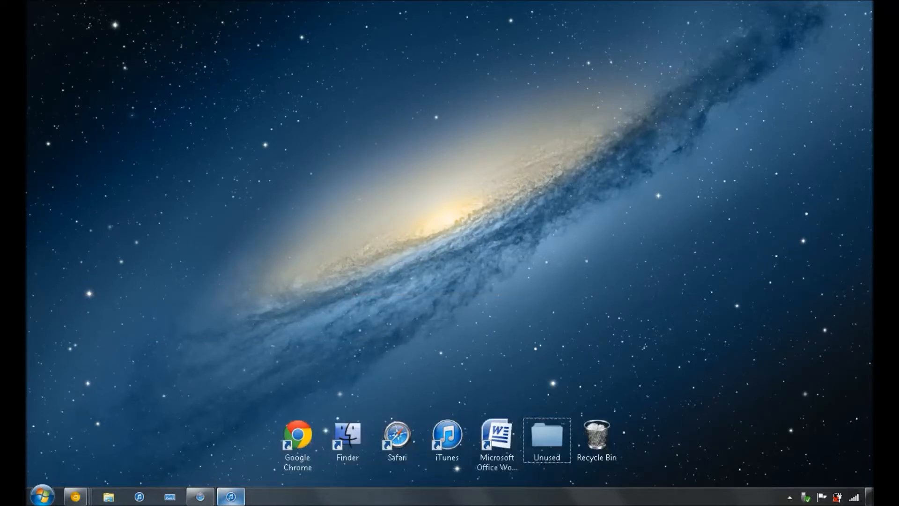
mouse_move(423, 10)
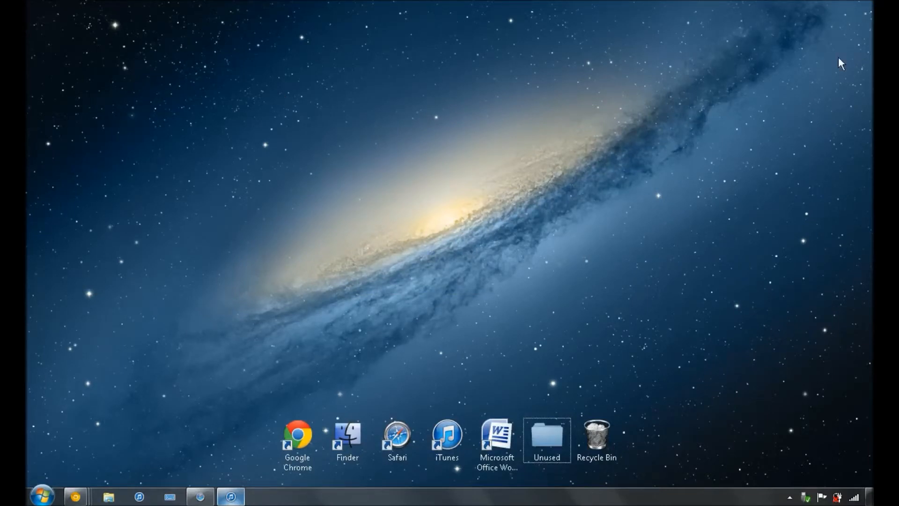
mouse_move(496, 225)
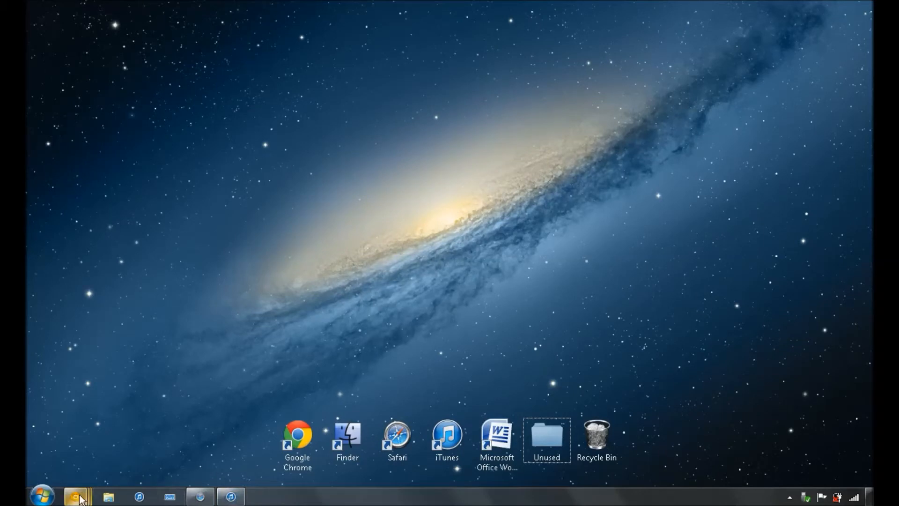
mouse_move(372, 189)
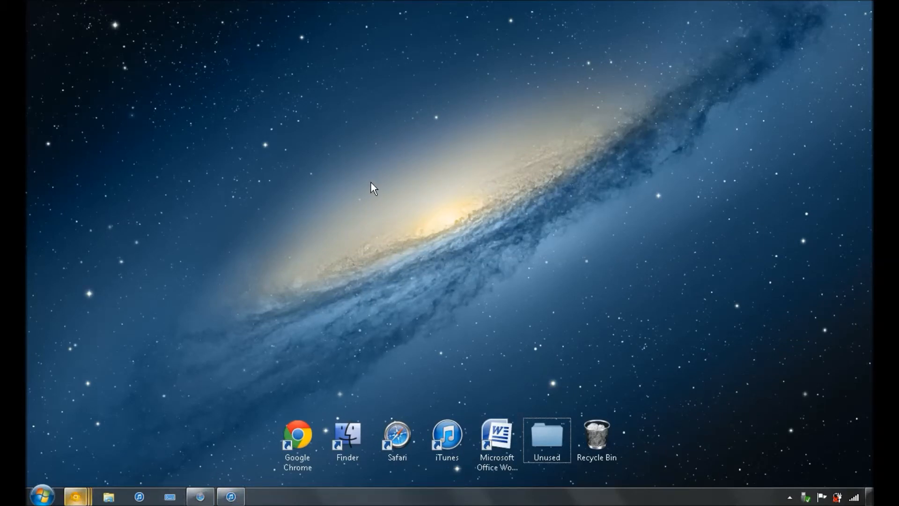
mouse_move(73, 258)
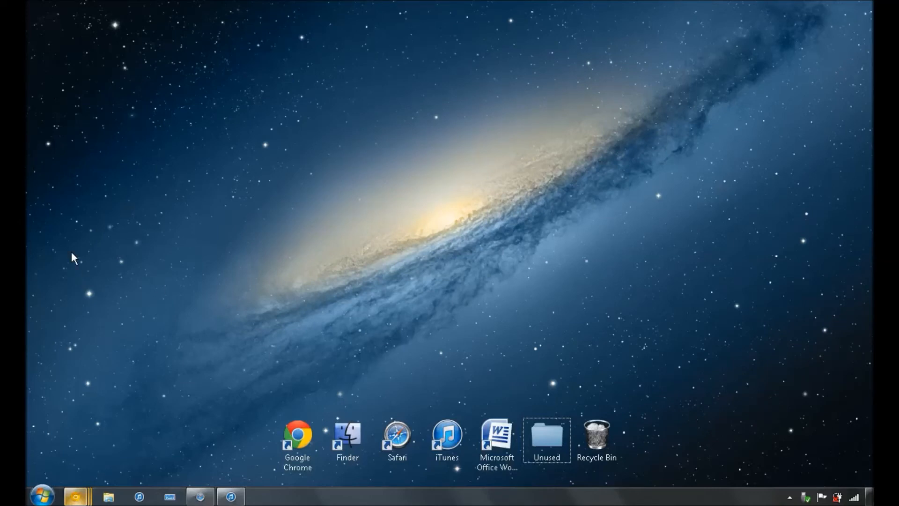